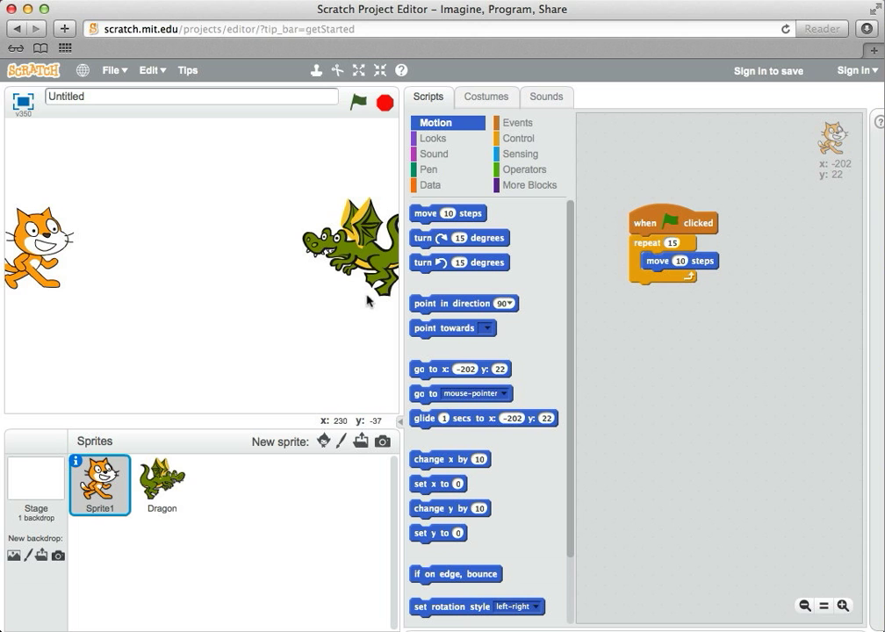
{"action": "mouse_move", "coordinate": [312, 297]}
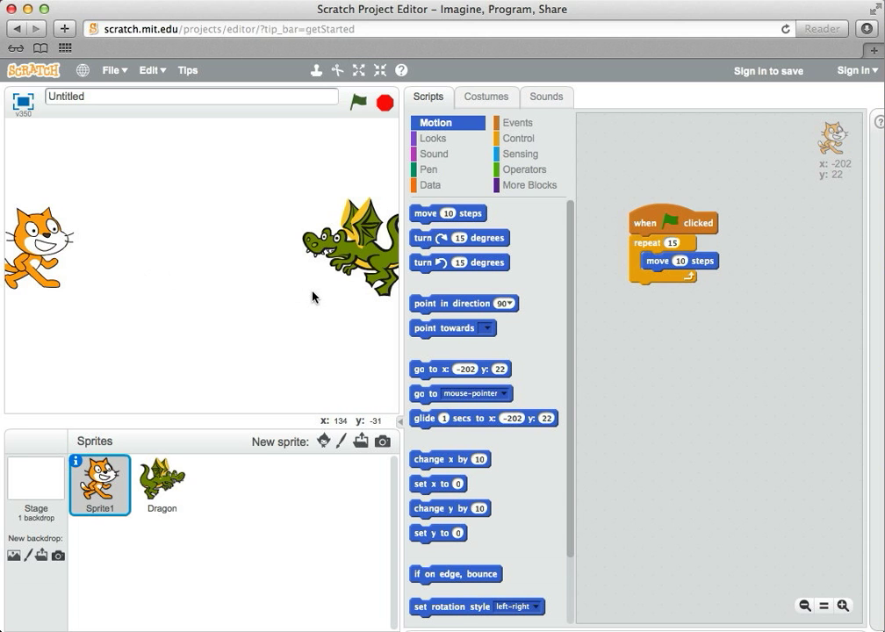
{"action": "mouse_move", "coordinate": [68, 274]}
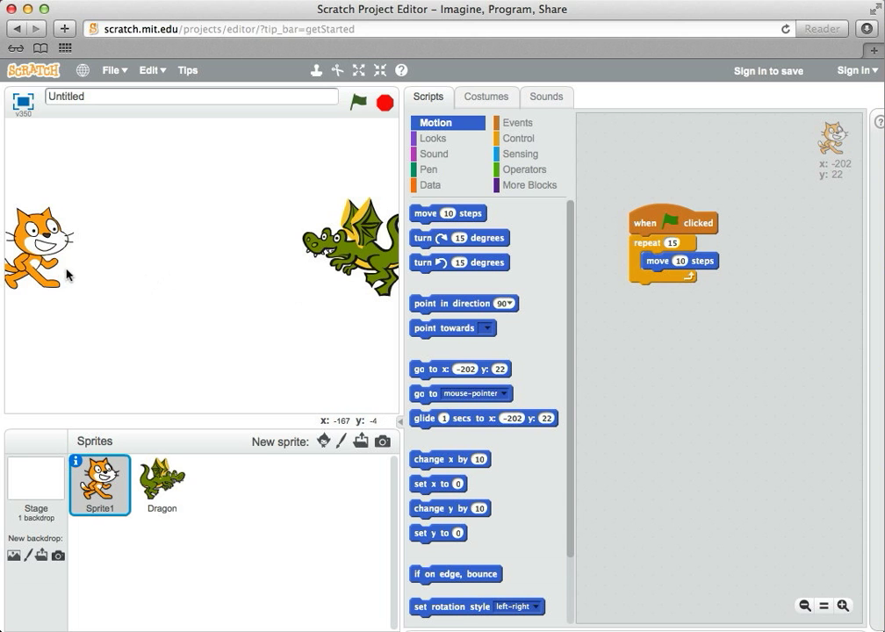
{"action": "mouse_move", "coordinate": [303, 306]}
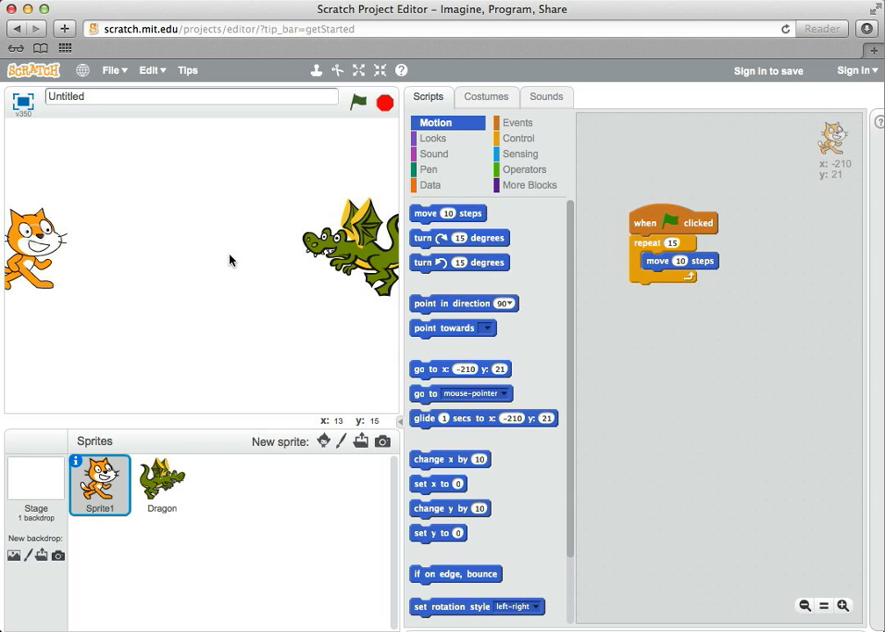
{"action": "mouse_move", "coordinate": [316, 265]}
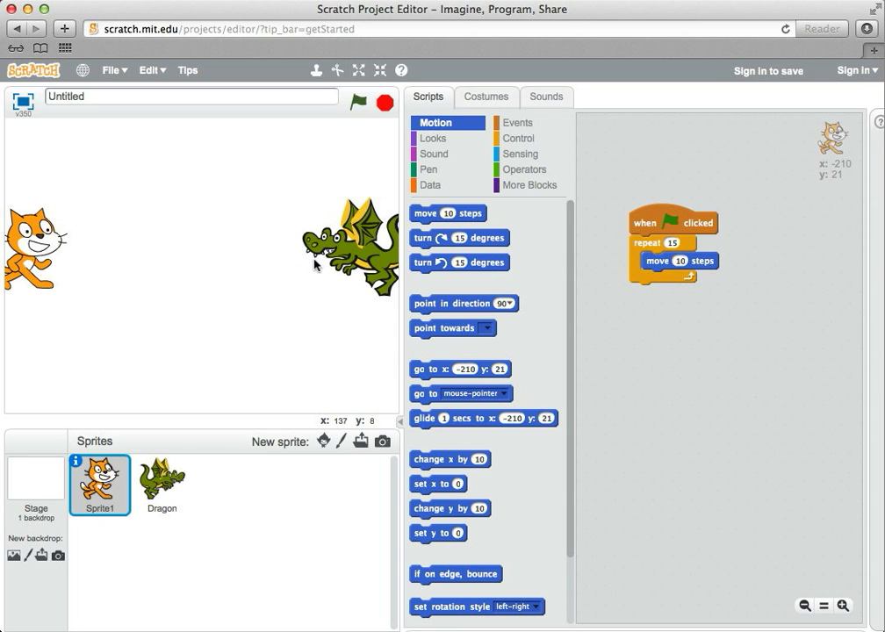
{"action": "mouse_move", "coordinate": [658, 224]}
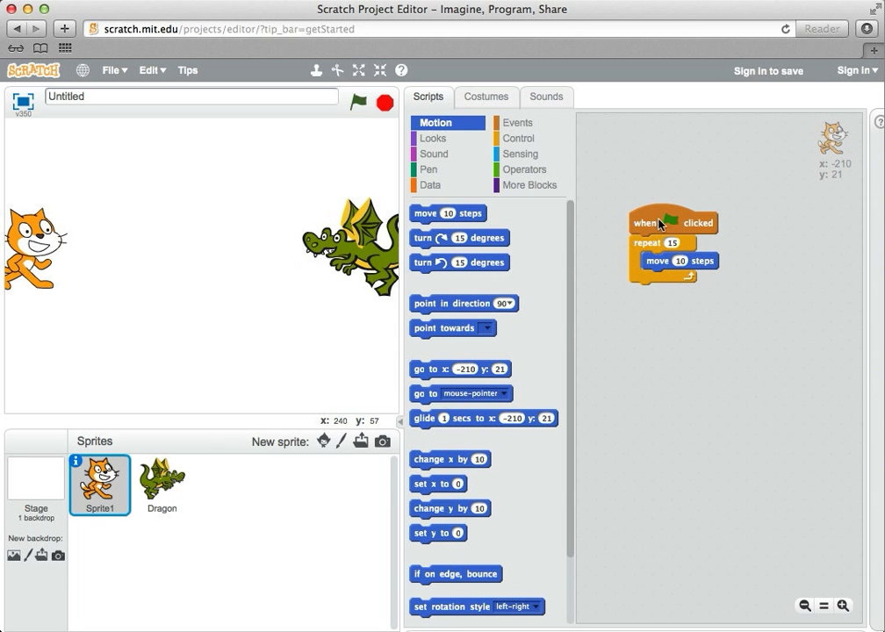
Copy the cat's green-flag walk script onto the Dragon sprite and confirm it arrived.
{"action": "left_click_drag", "start_coordinate": [671, 221], "coordinate": [232, 449]}
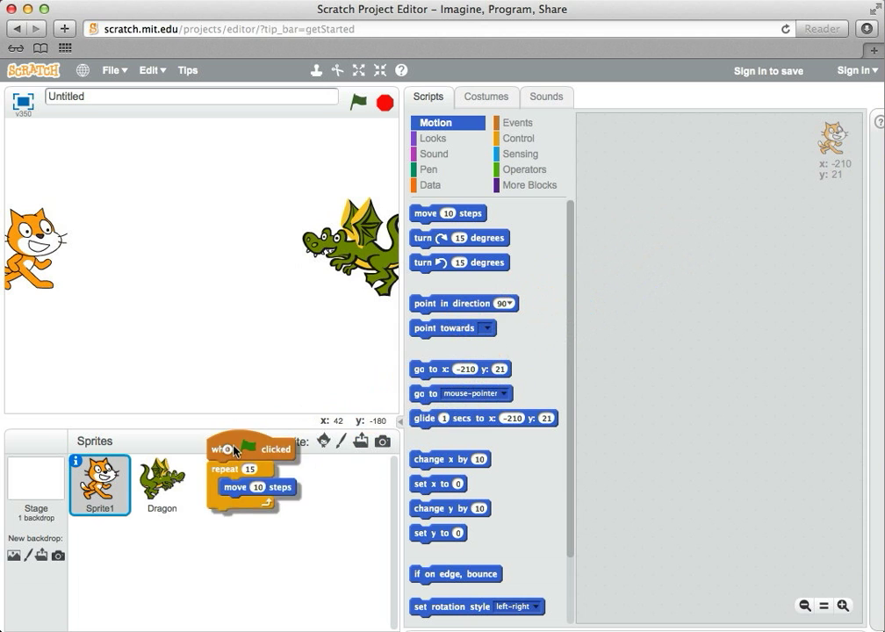
{"action": "left_click_drag", "start_coordinate": [246, 450], "coordinate": [671, 223]}
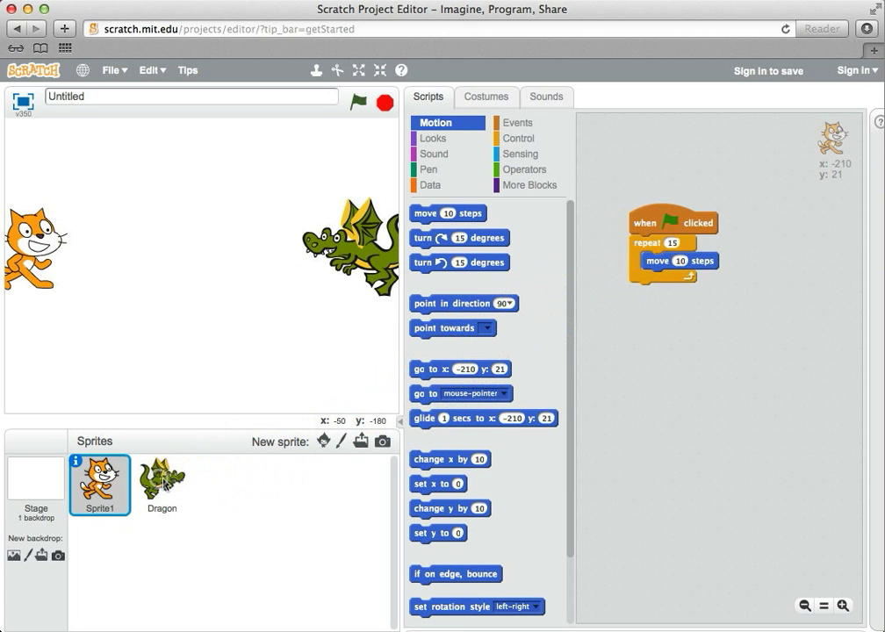
{"action": "left_click", "coordinate": [161, 485]}
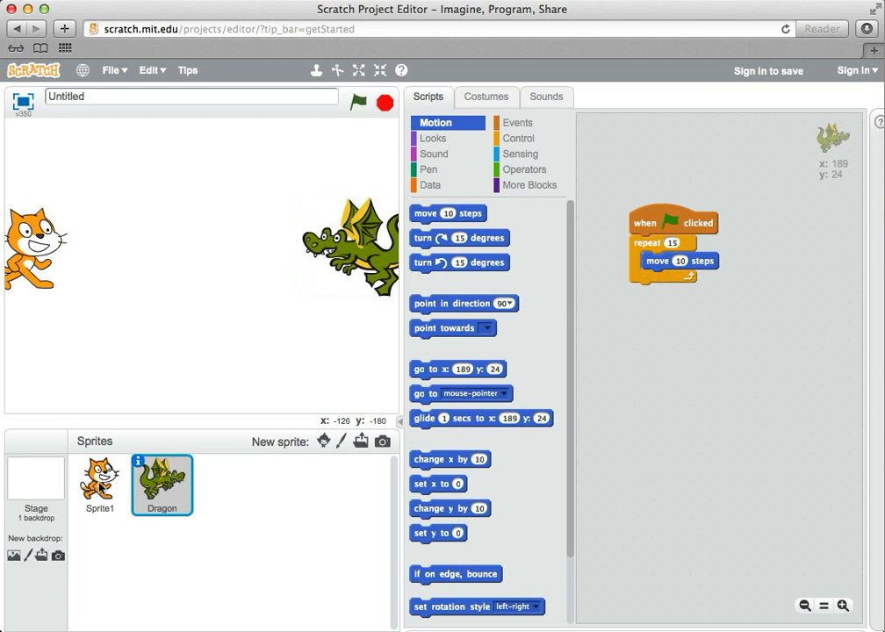
{"action": "left_click", "coordinate": [98, 485]}
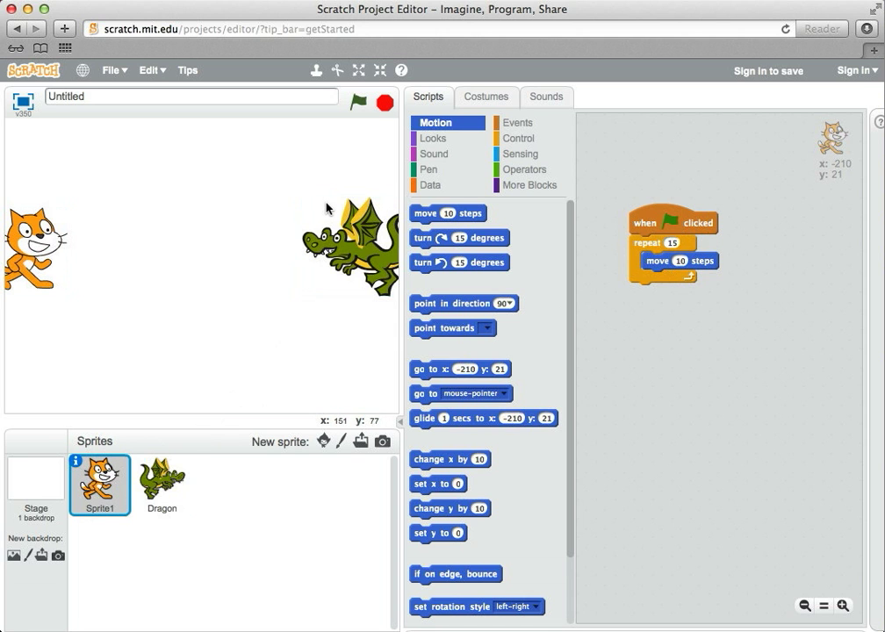
{"action": "mouse_move", "coordinate": [342, 248]}
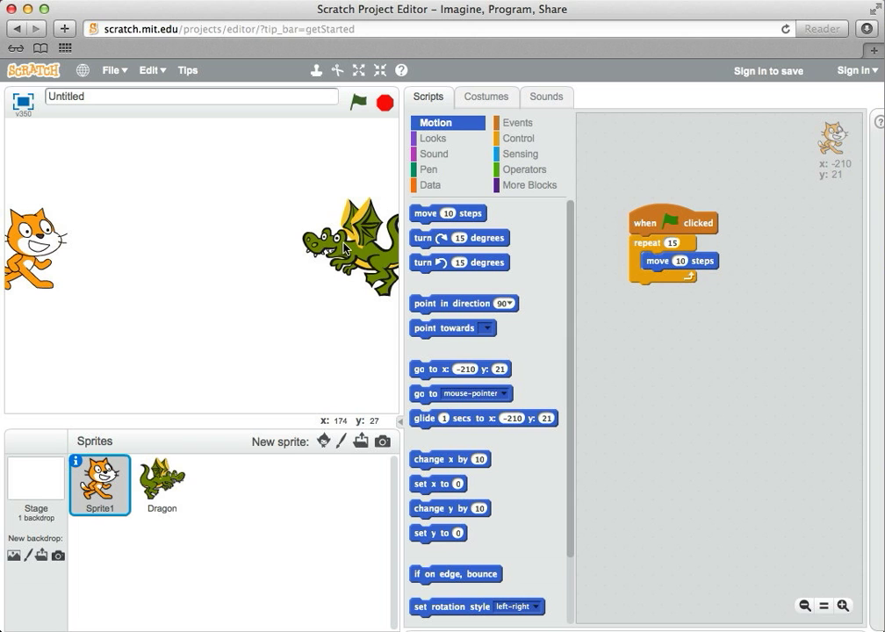
{"action": "mouse_move", "coordinate": [238, 260]}
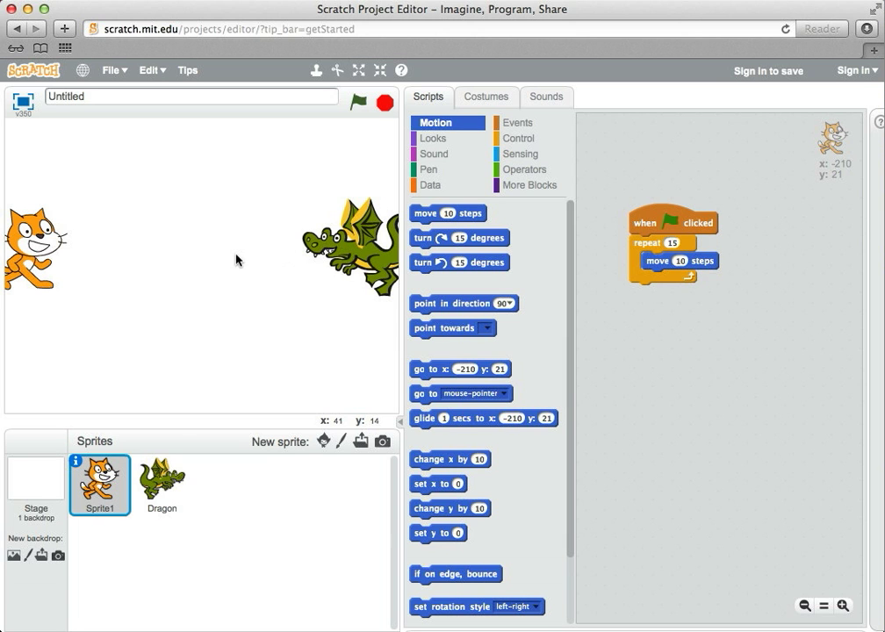
{"action": "mouse_move", "coordinate": [261, 242]}
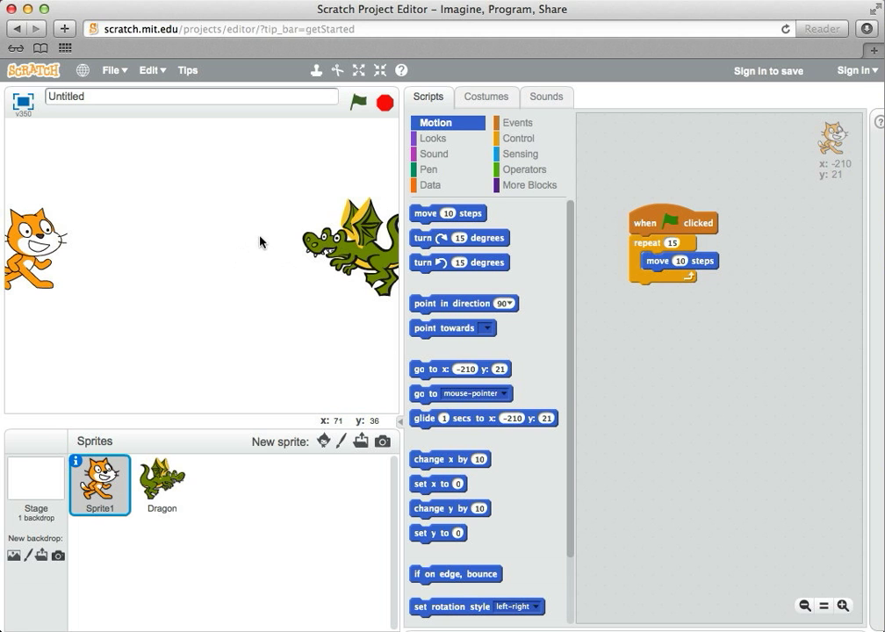
{"action": "mouse_move", "coordinate": [432, 139]}
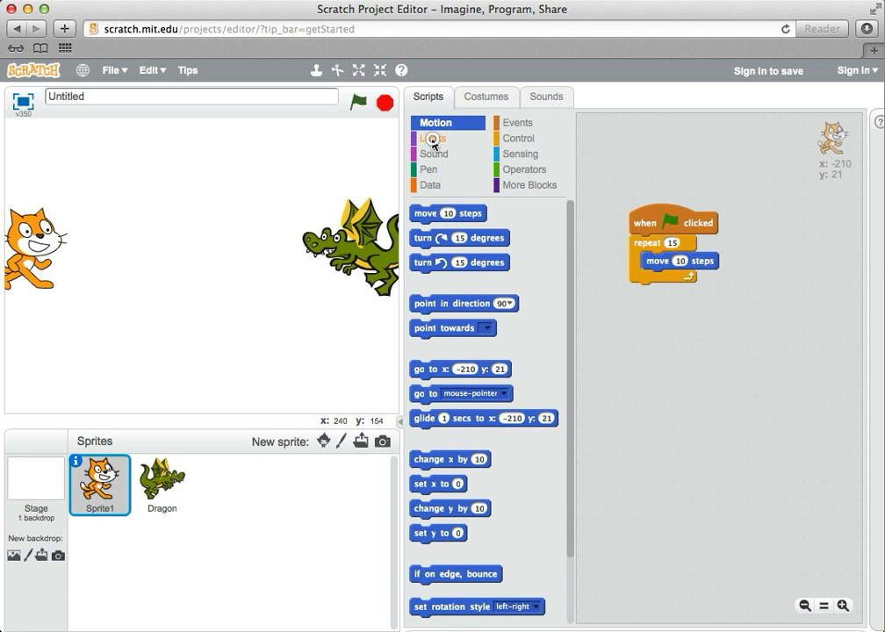
Make the cat say "Why did the cow cross the road?" for 2 secs and test-run it.
{"action": "left_click", "coordinate": [435, 137]}
{"action": "type", "text": "Why did the cow cross the road?"}
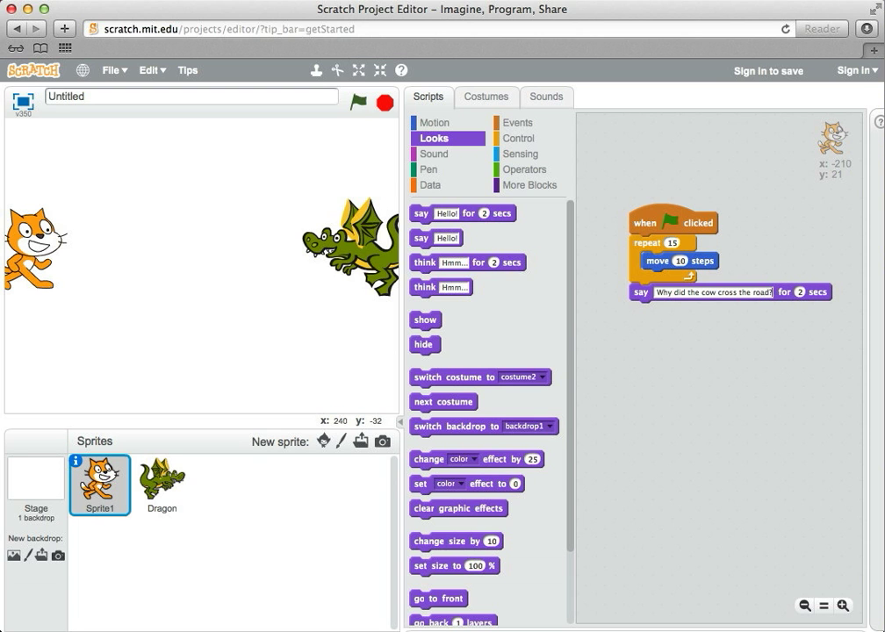
{"action": "mouse_move", "coordinate": [534, 234]}
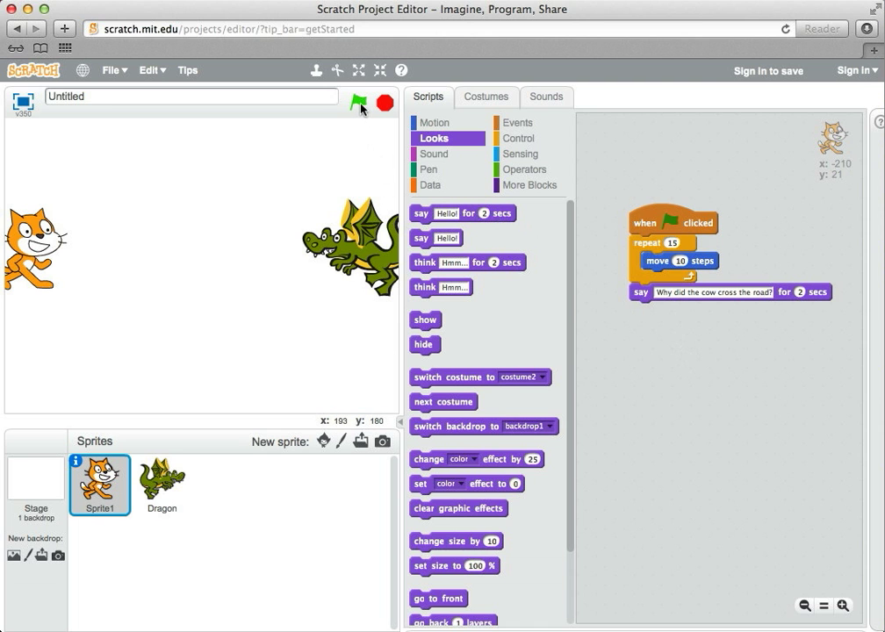
{"action": "left_click", "coordinate": [358, 104]}
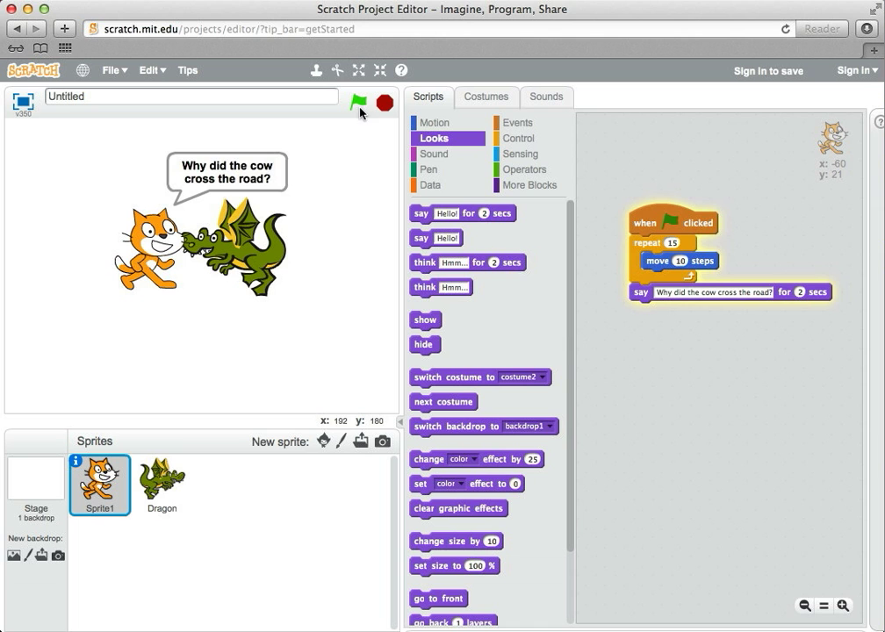
{"action": "left_click", "coordinate": [358, 102]}
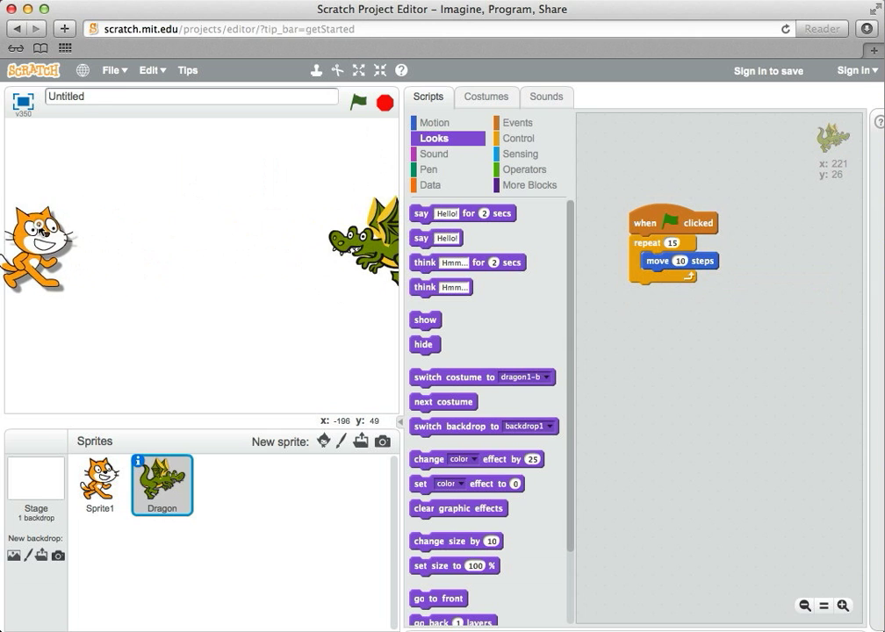
Make the dragon say "I don't know..." for 2 secs after its walk and test-run it.
{"action": "left_click", "coordinate": [99, 485]}
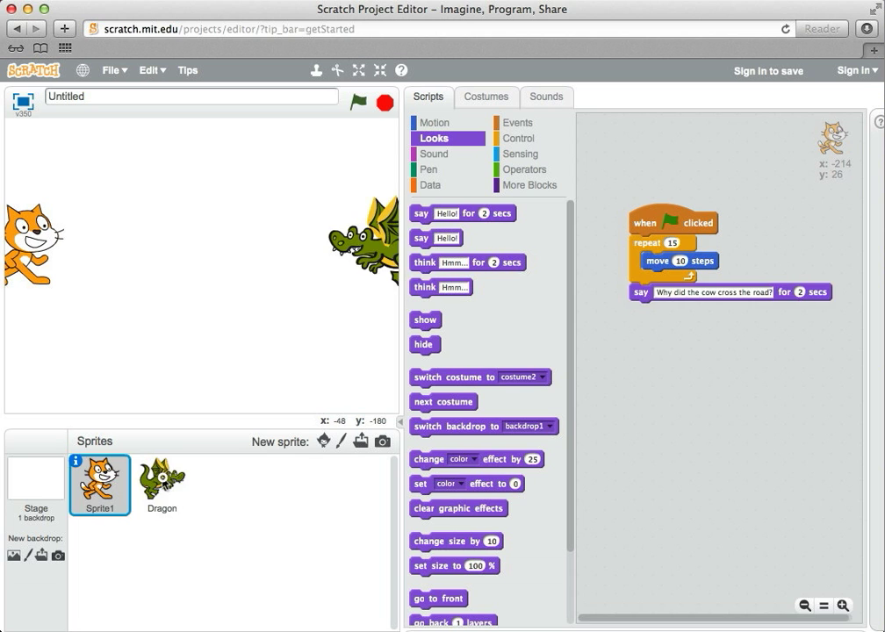
{"action": "left_click", "coordinate": [162, 485]}
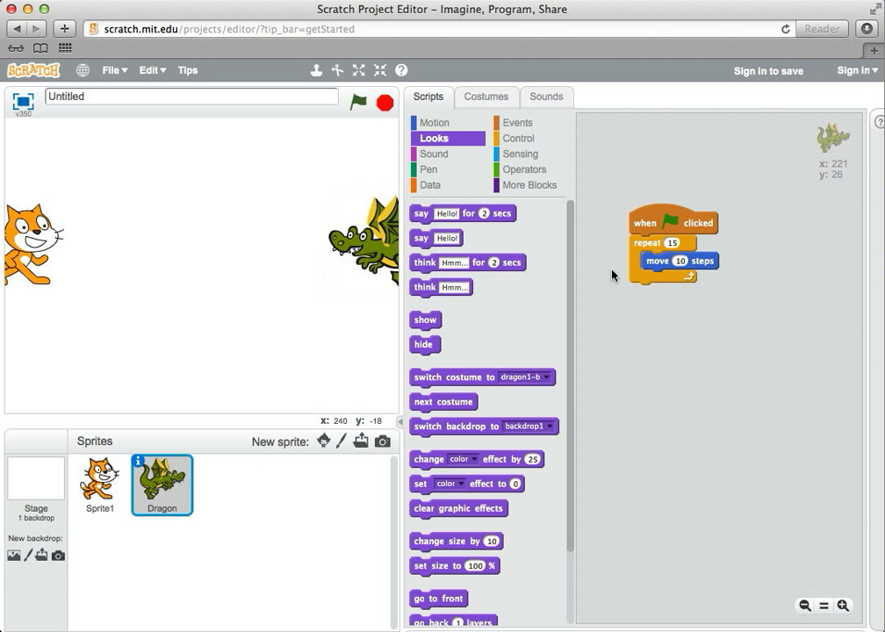
{"action": "left_click_drag", "start_coordinate": [463, 212], "coordinate": [646, 291]}
{"action": "type", "text": "I don't know..."}
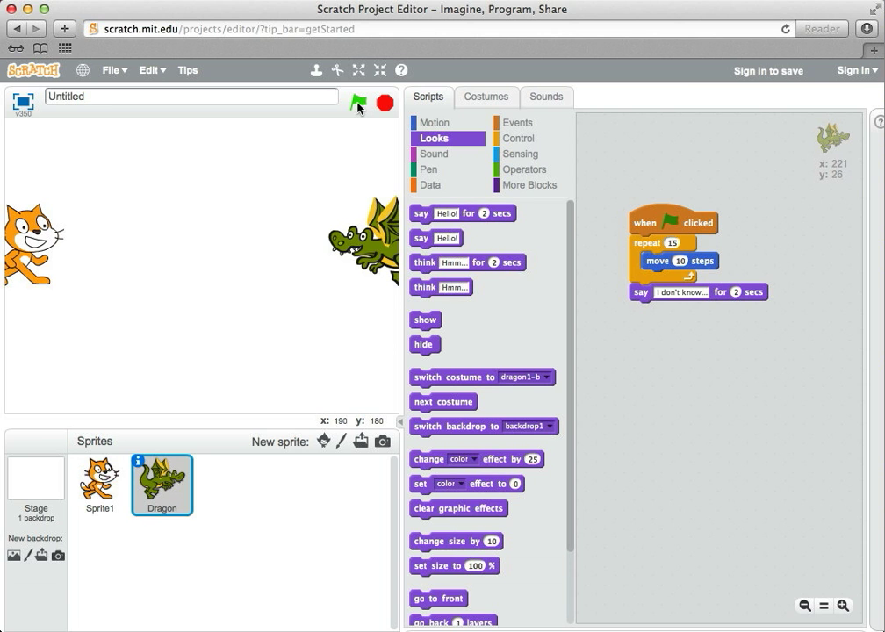
{"action": "left_click", "coordinate": [357, 104]}
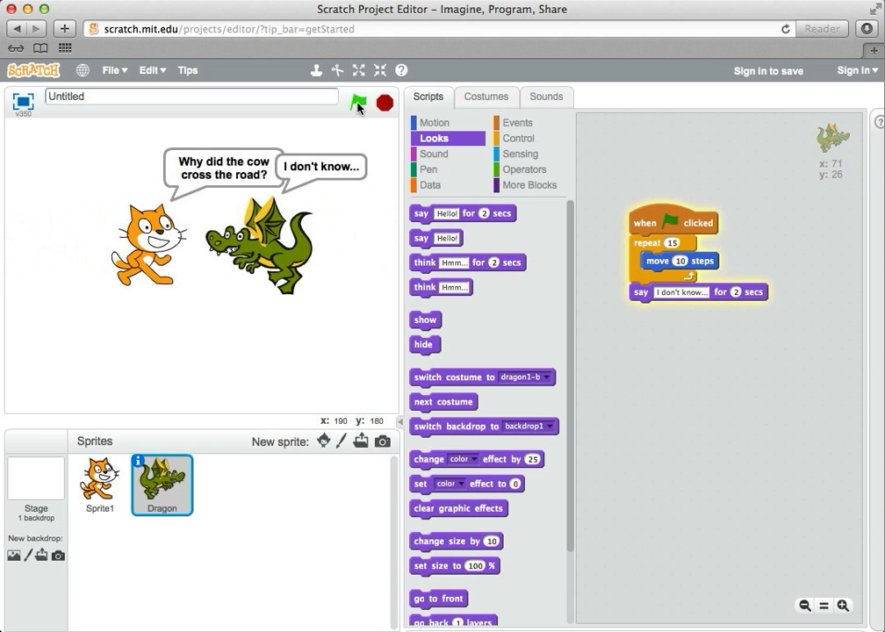
{"action": "left_click", "coordinate": [383, 103]}
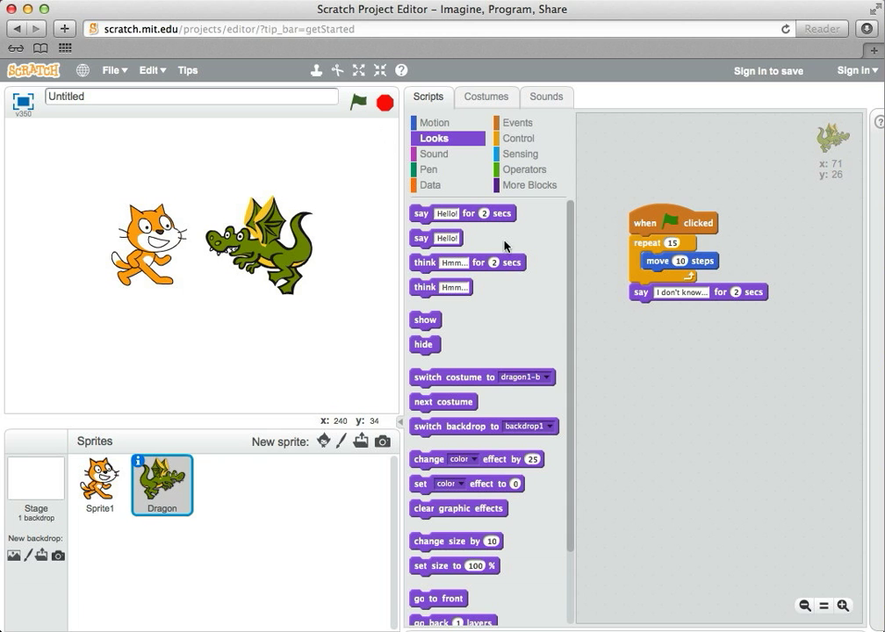
{"action": "left_click", "coordinate": [99, 485]}
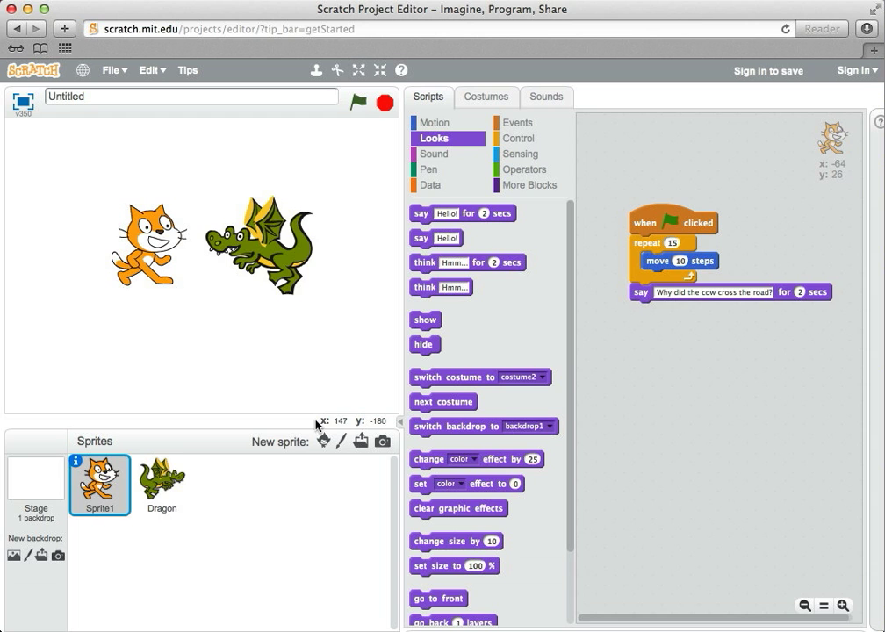
Bring up the Events blocks to add a broadcast under the cat's question.
{"action": "left_click", "coordinate": [161, 483]}
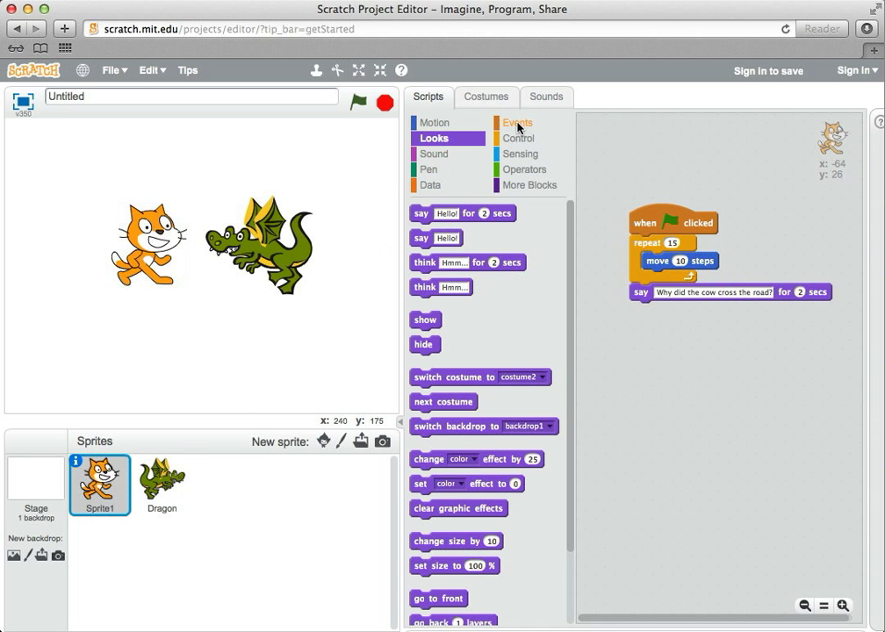
{"action": "left_click", "coordinate": [516, 123]}
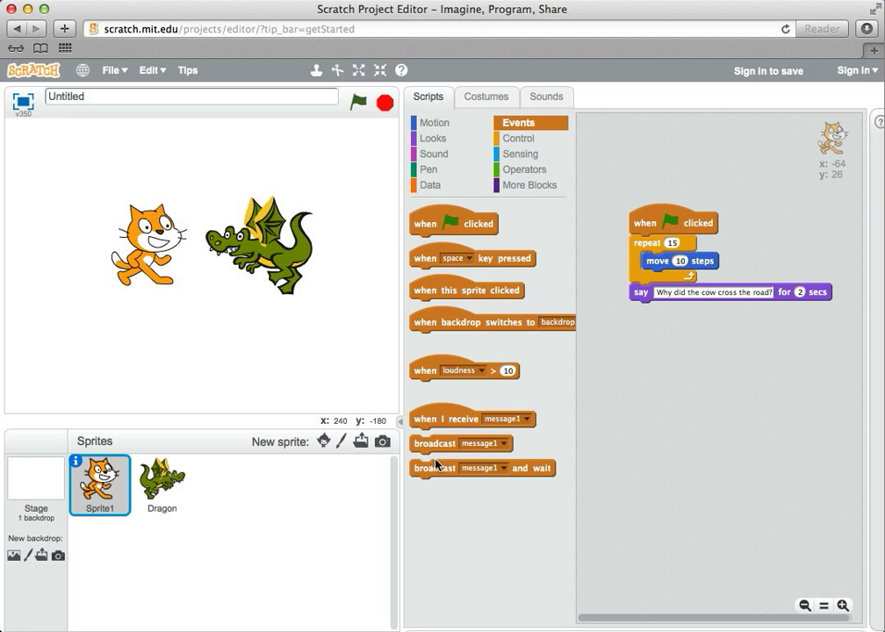
{"action": "mouse_move", "coordinate": [506, 428]}
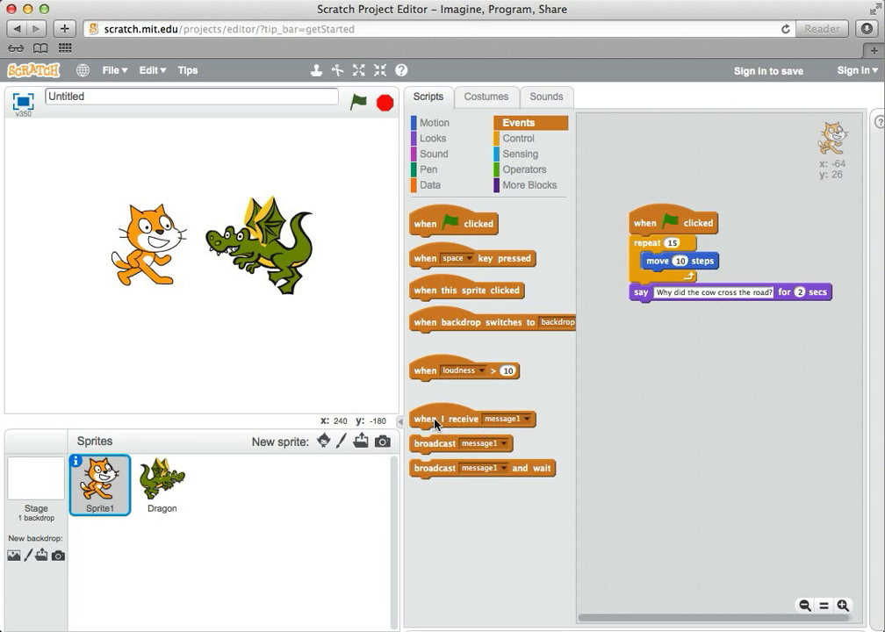
{"action": "mouse_move", "coordinate": [440, 449]}
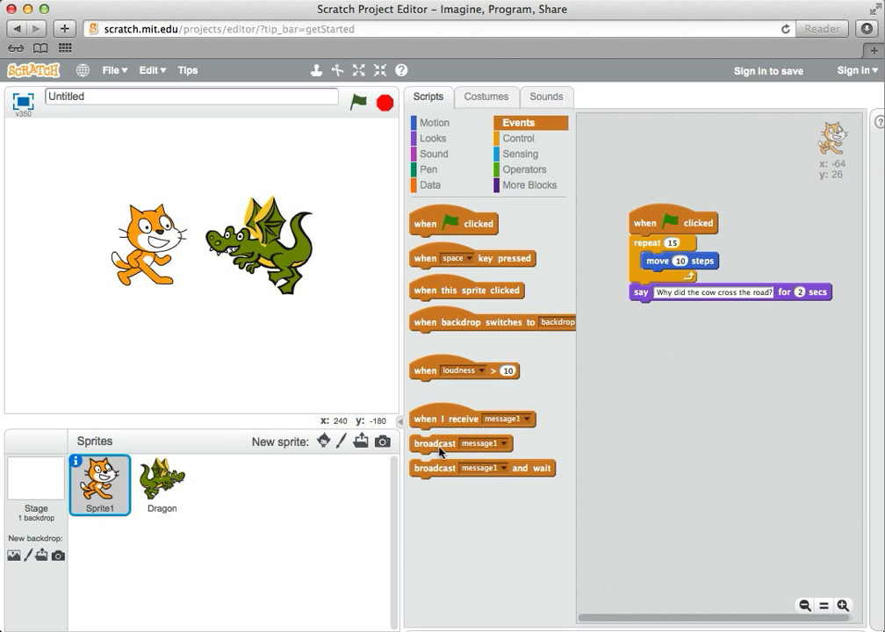
{"action": "mouse_move", "coordinate": [441, 439]}
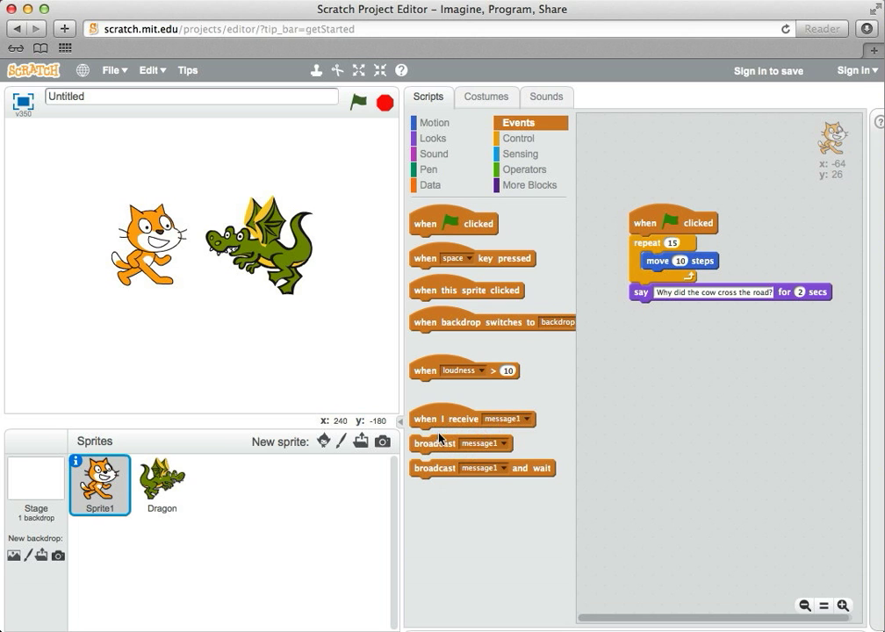
{"action": "mouse_move", "coordinate": [443, 445]}
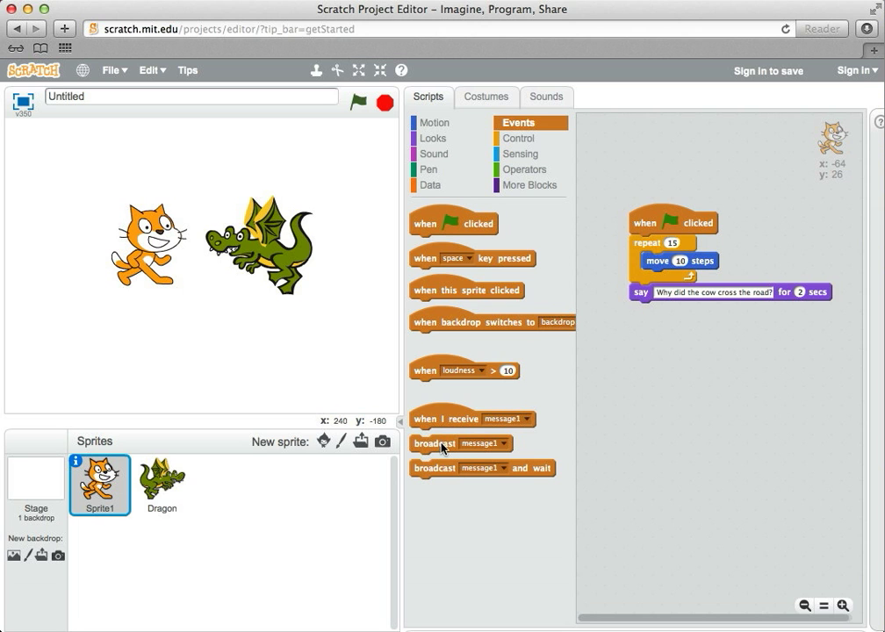
{"action": "mouse_move", "coordinate": [439, 448]}
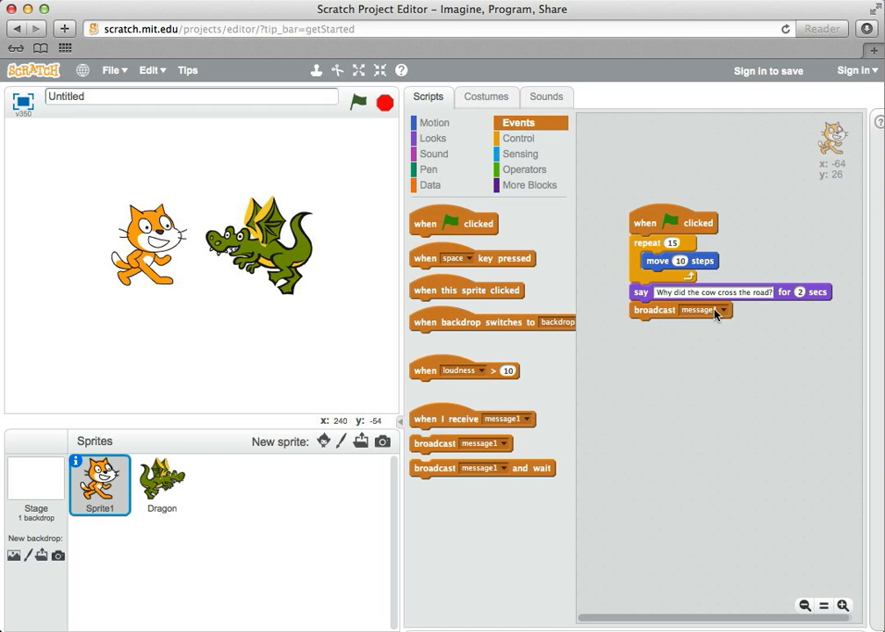
Create a new broadcast message named "dragon turn" for the cat's broadcast block.
{"action": "left_click", "coordinate": [725, 309]}
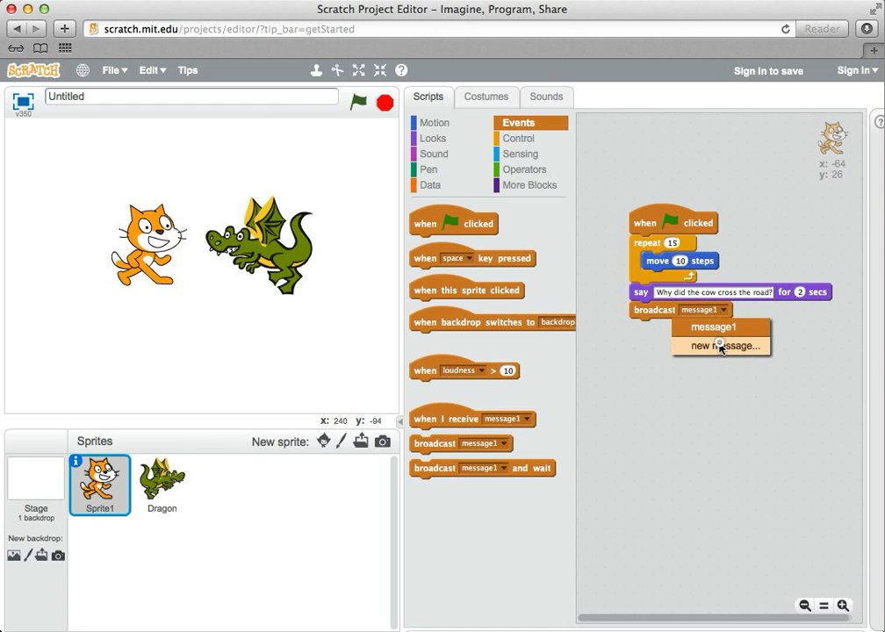
{"action": "left_click", "coordinate": [722, 344]}
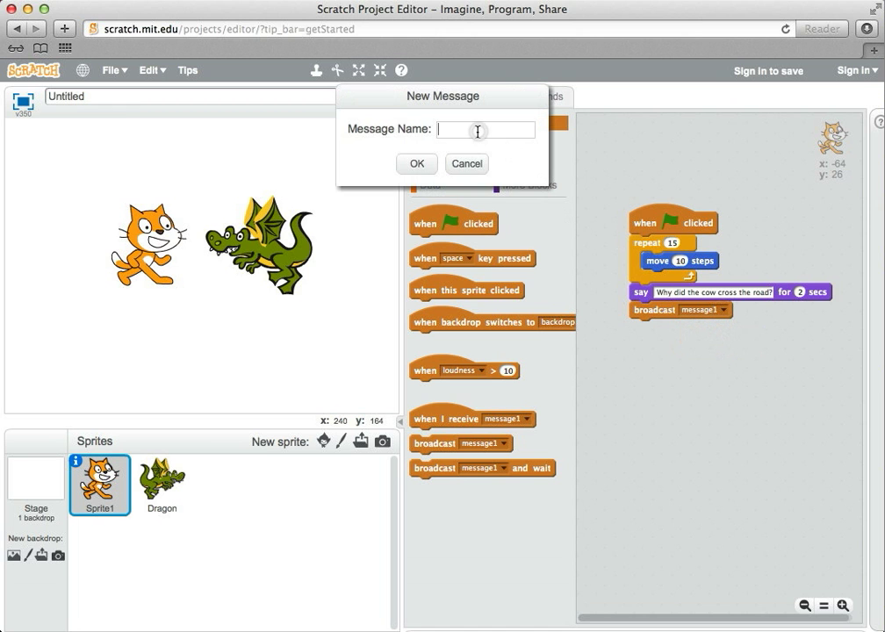
{"action": "type", "text": "dragon turn"}
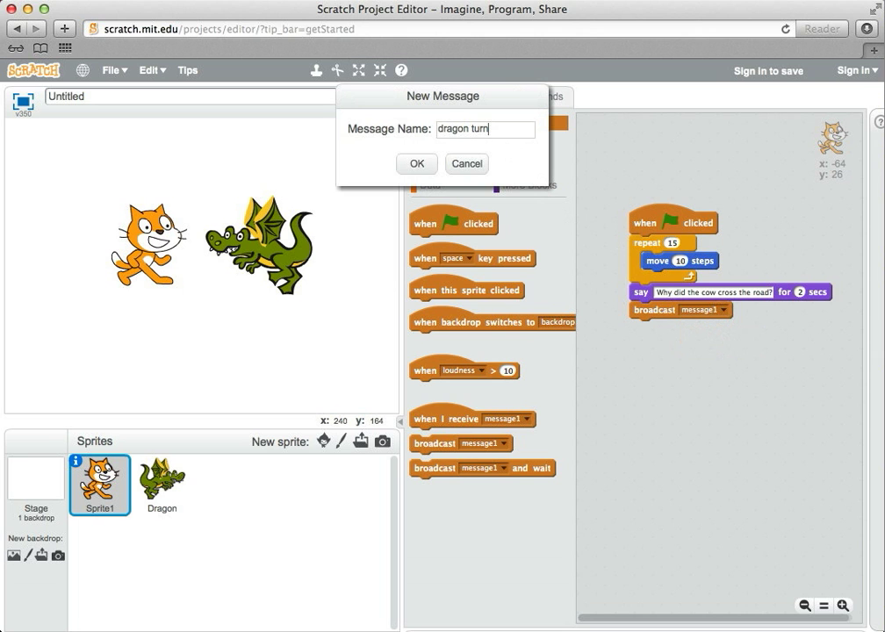
{"action": "left_click", "coordinate": [416, 163]}
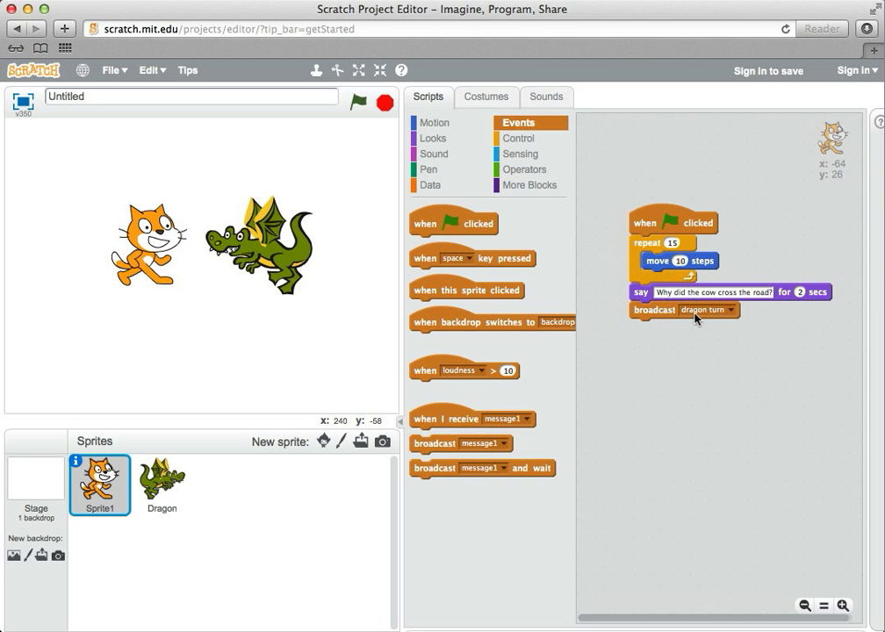
{"action": "mouse_move", "coordinate": [699, 320]}
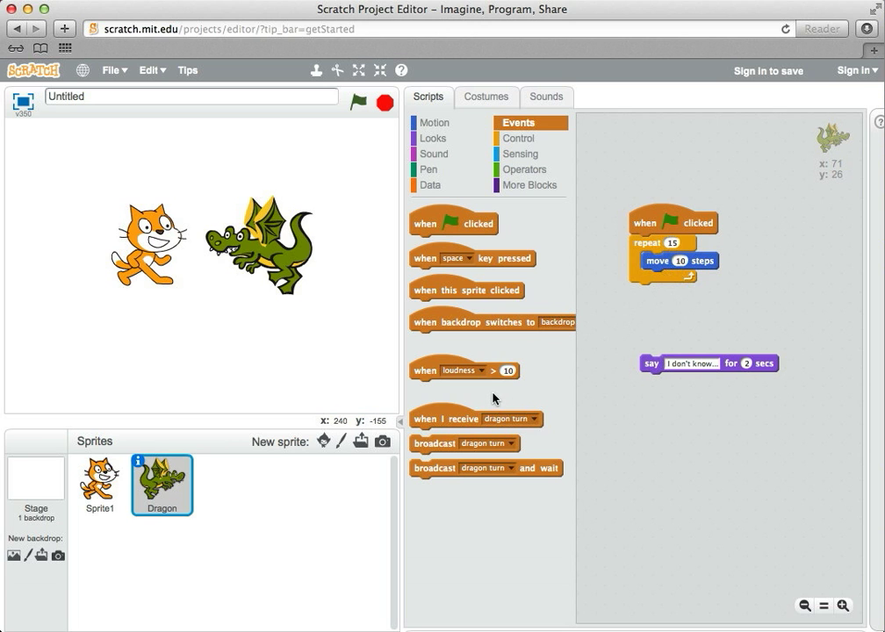
{"action": "mouse_move", "coordinate": [467, 429]}
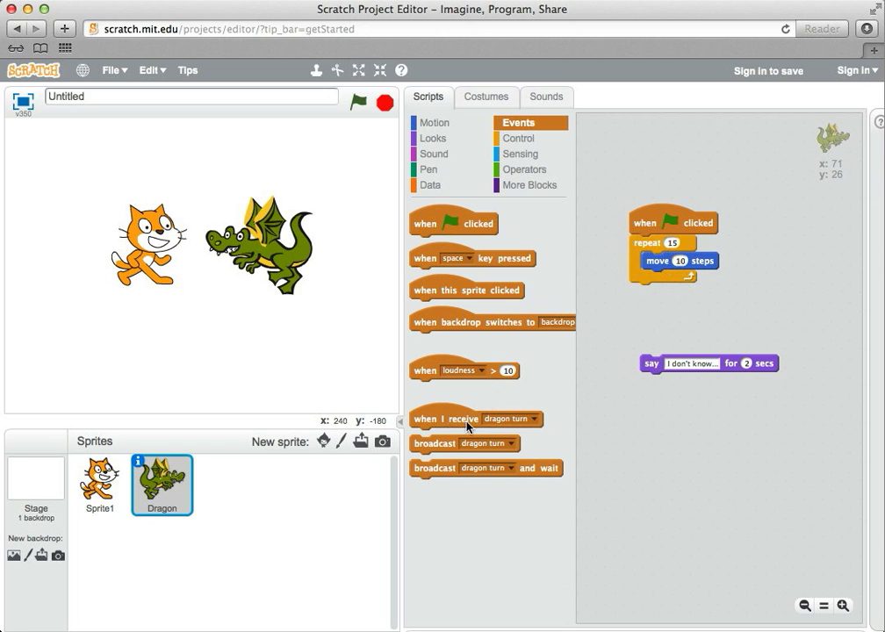
{"action": "mouse_move", "coordinate": [465, 429]}
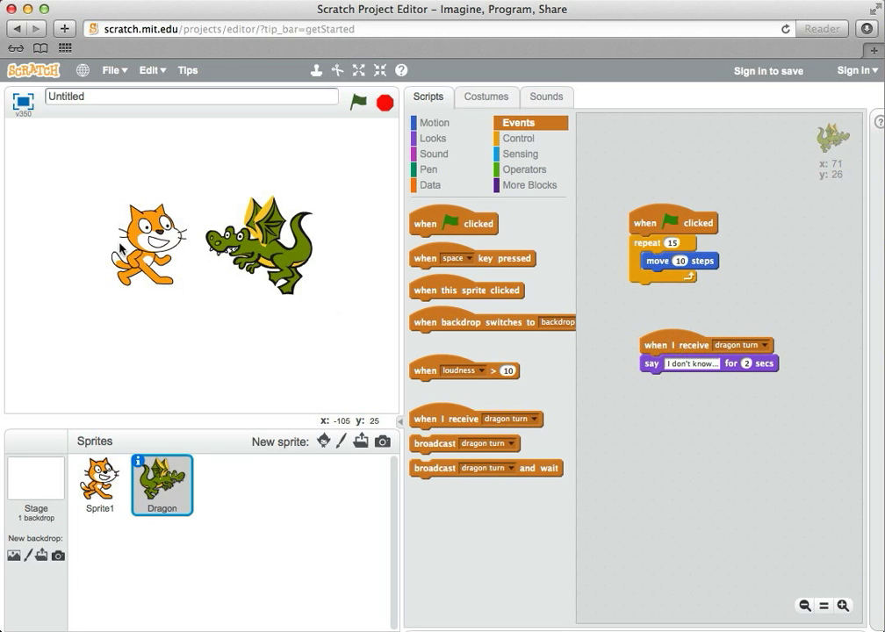
{"action": "mouse_move", "coordinate": [227, 260]}
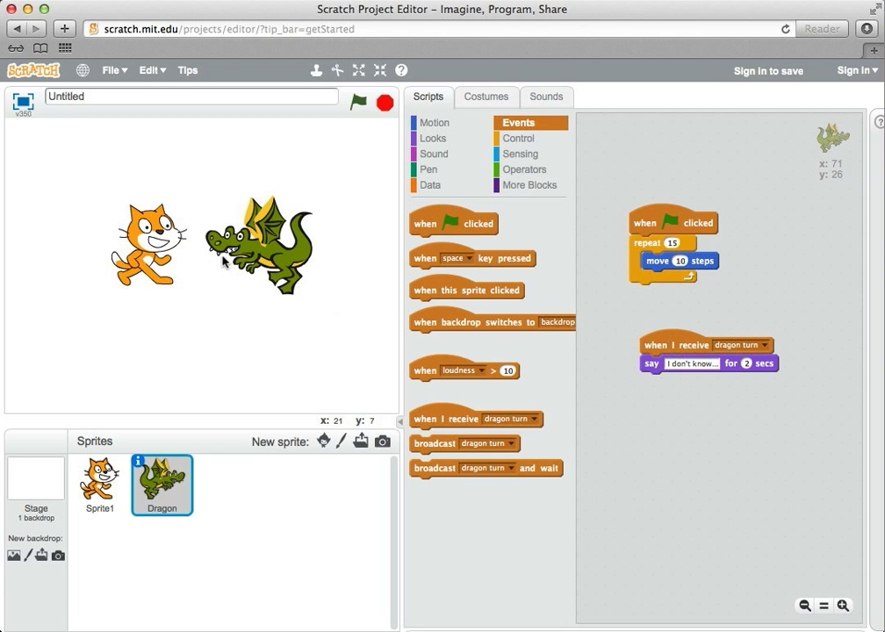
{"action": "mouse_move", "coordinate": [253, 257]}
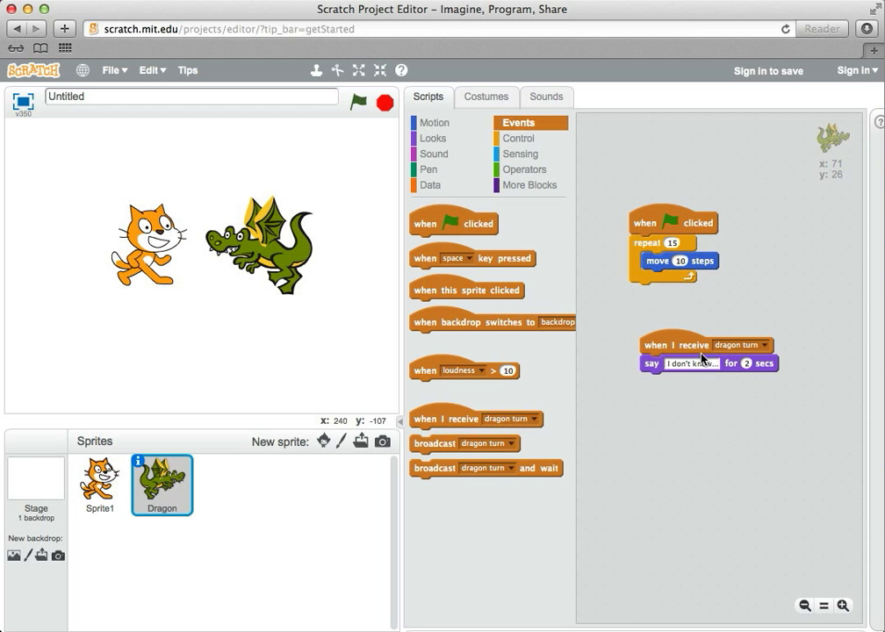
{"action": "mouse_move", "coordinate": [689, 375]}
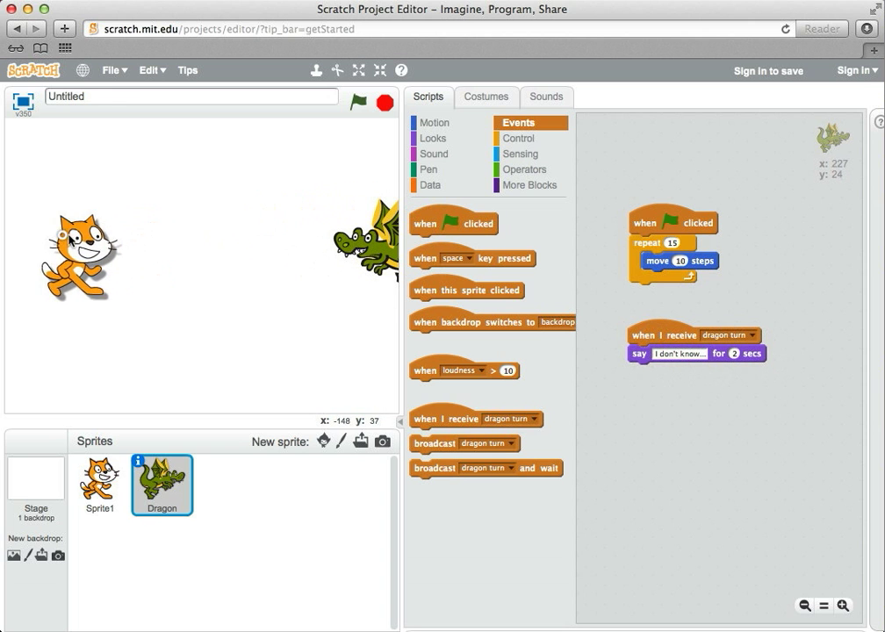
Return to the cat and run the project to test the dragon turn handoff.
{"action": "left_click", "coordinate": [98, 484]}
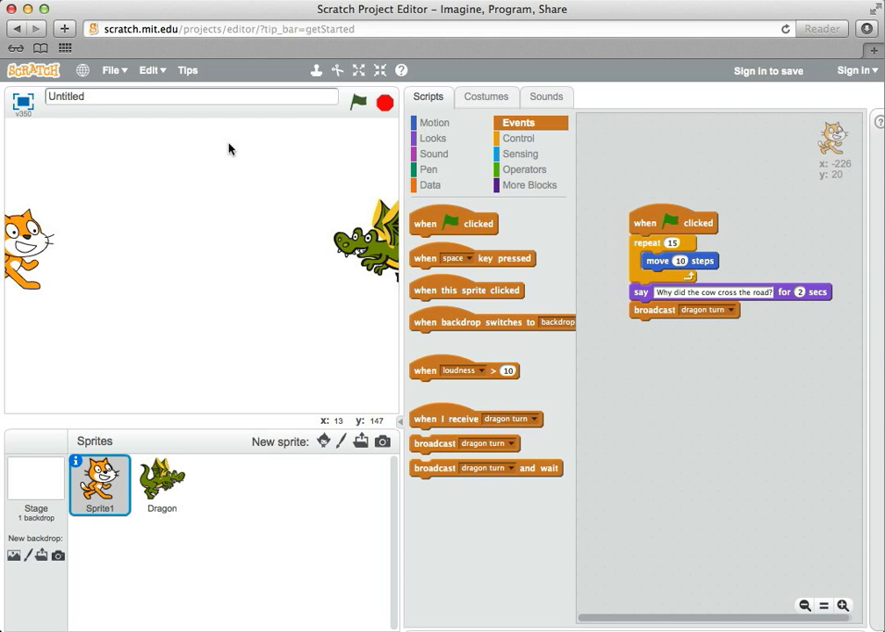
{"action": "left_click", "coordinate": [357, 102]}
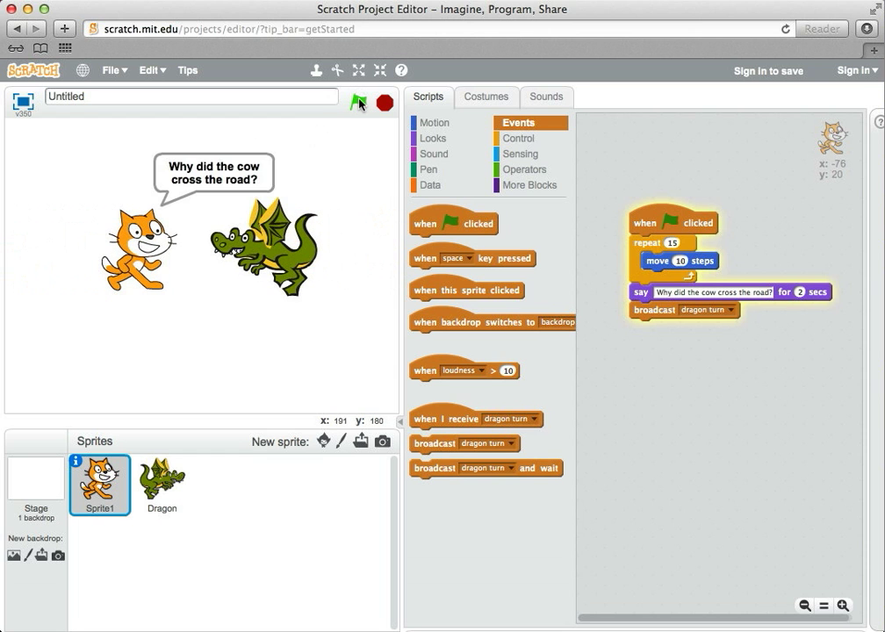
Let the joke test run finish with both sprites back at their starting spots.
{"action": "left_click", "coordinate": [358, 102]}
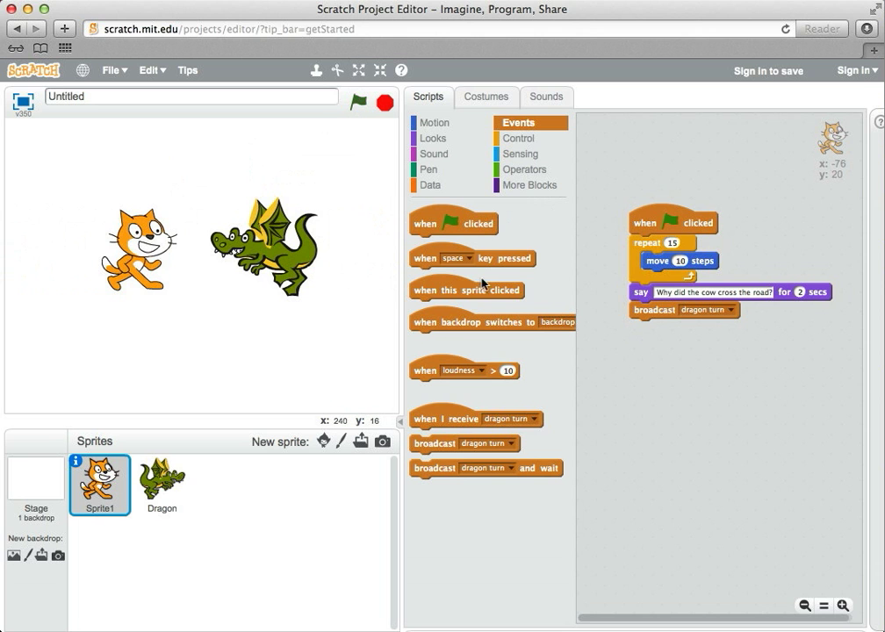
{"action": "mouse_move", "coordinate": [673, 232]}
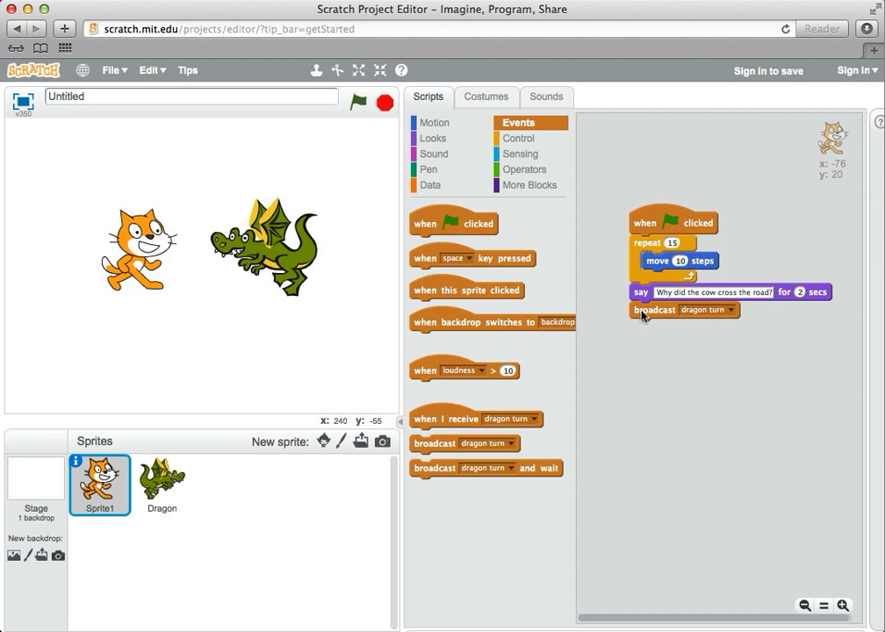
{"action": "mouse_move", "coordinate": [669, 320]}
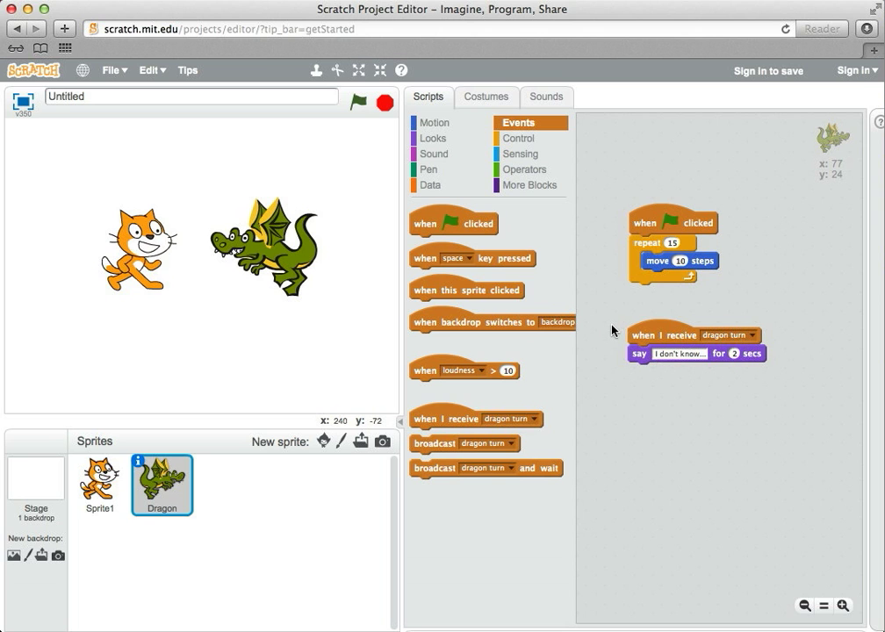
{"action": "mouse_move", "coordinate": [562, 362]}
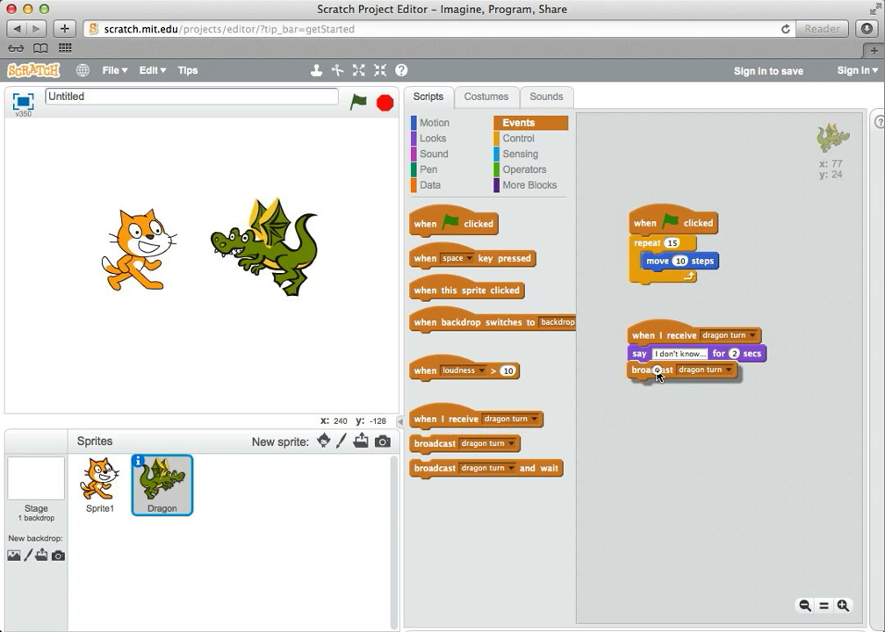
Create a new broadcast message named "cat turn" for the dragon's reply script.
{"action": "left_click", "coordinate": [731, 370]}
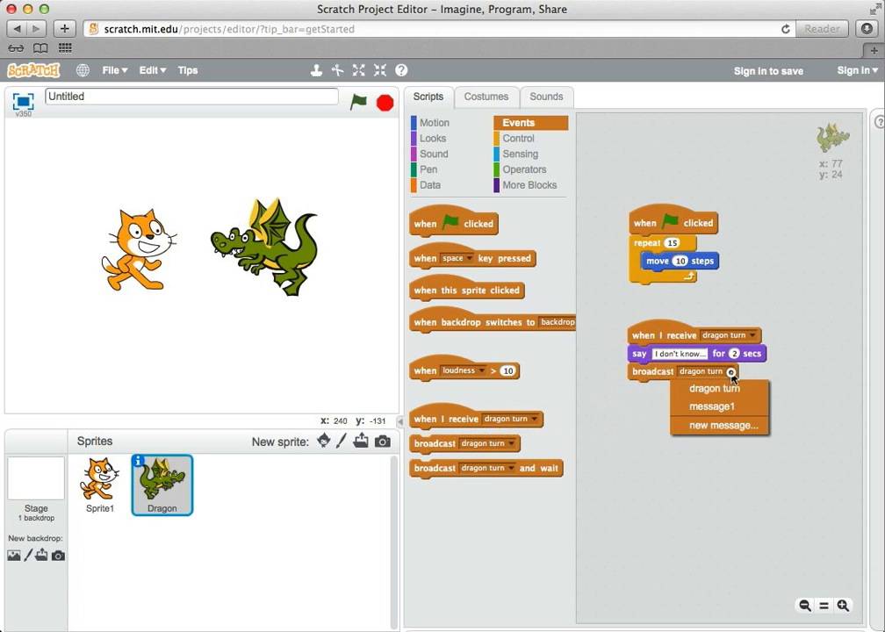
{"action": "left_click", "coordinate": [720, 425]}
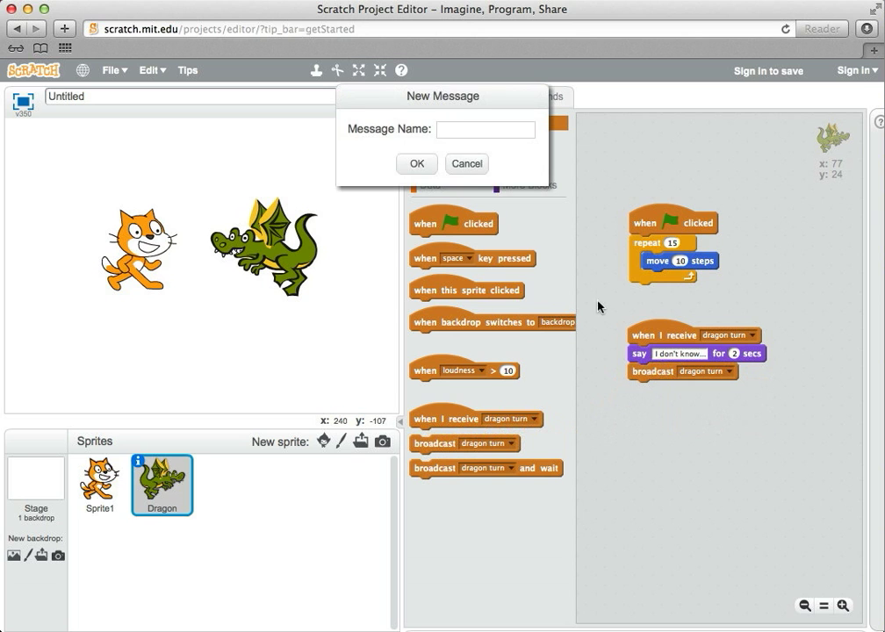
{"action": "type", "text": "cat"}
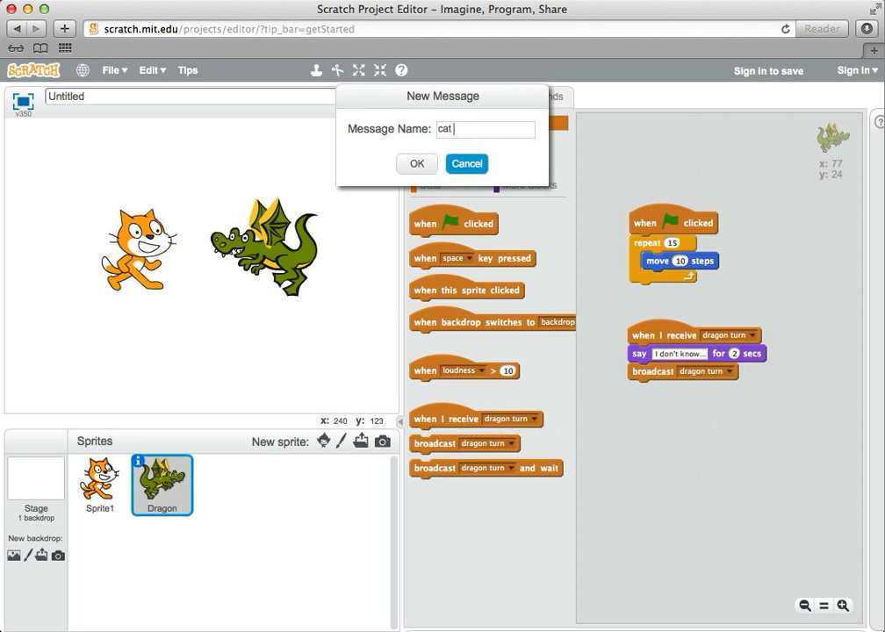
{"action": "type", "text": "turn"}
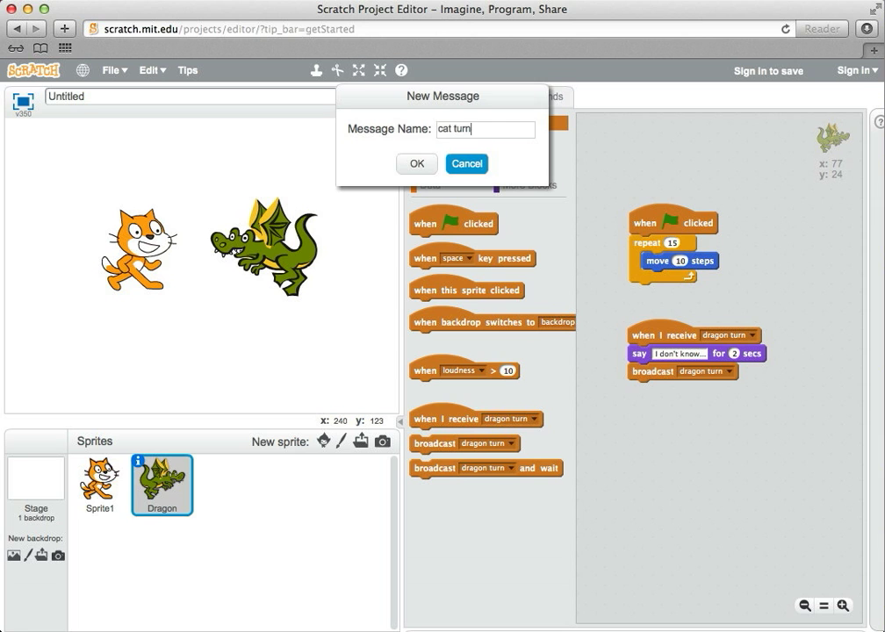
{"action": "left_click", "coordinate": [416, 164]}
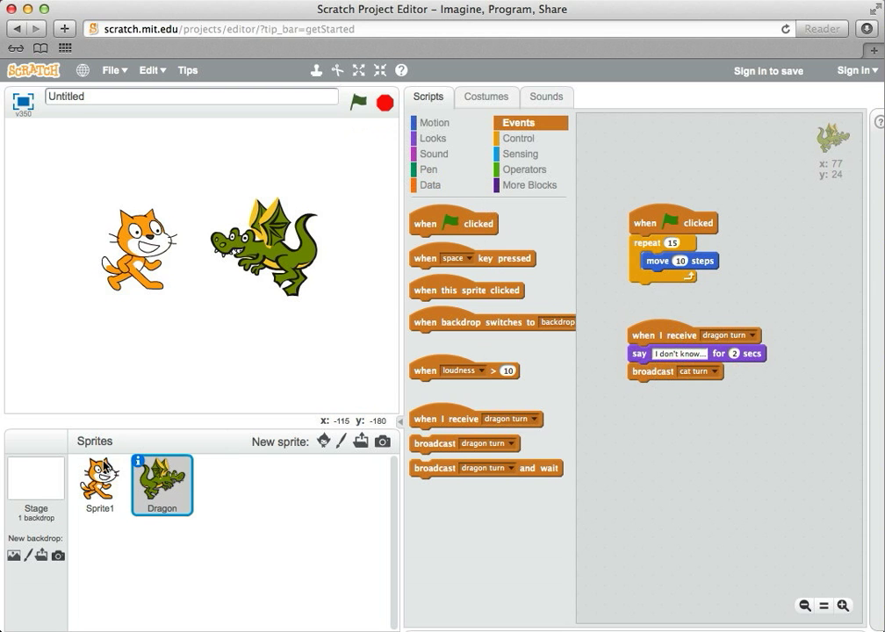
Give the cat a 'when I receive cat turn' script saying "To go to the mooooovies" for 2 secs.
{"action": "left_click", "coordinate": [98, 485]}
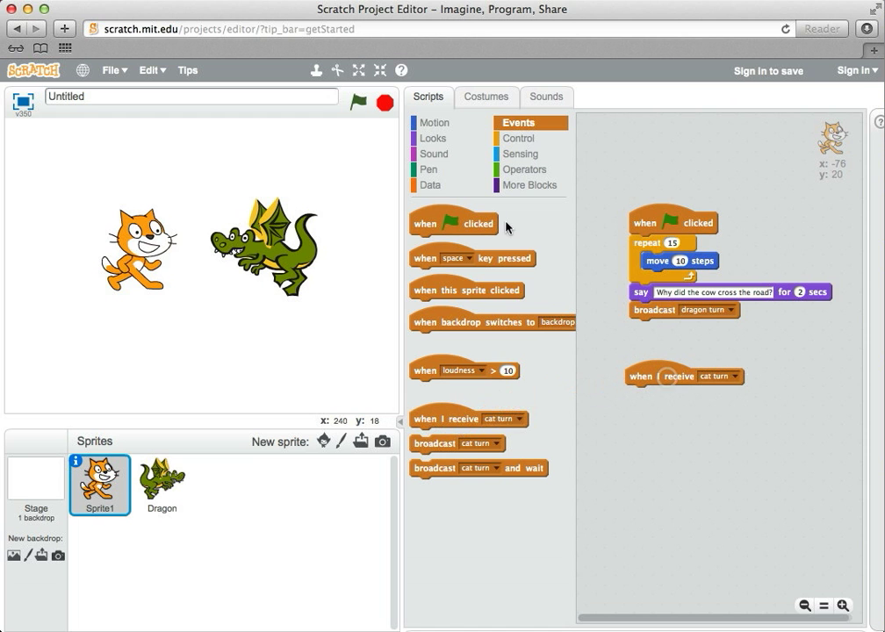
{"action": "left_click", "coordinate": [432, 137]}
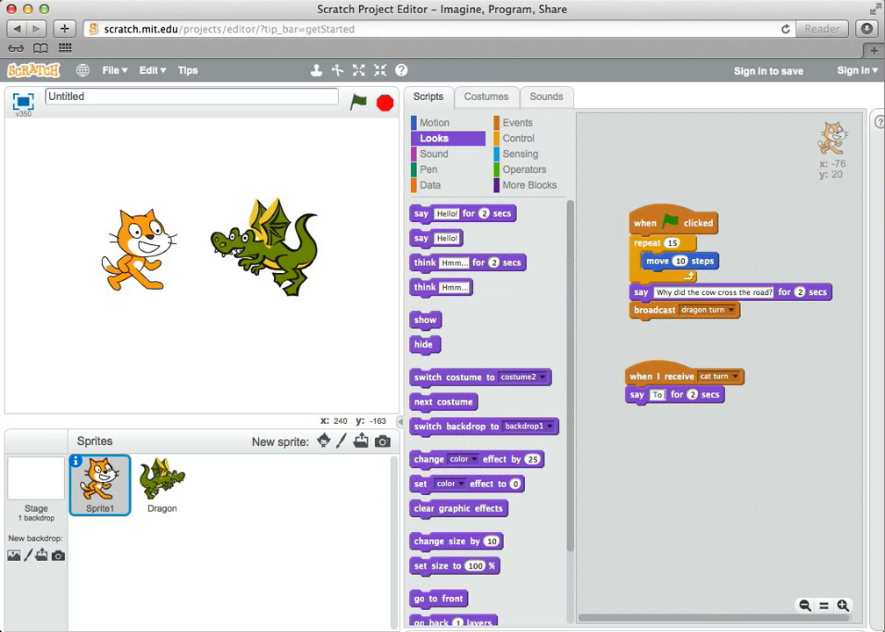
{"action": "type", "text": "To go to the moooovies!"}
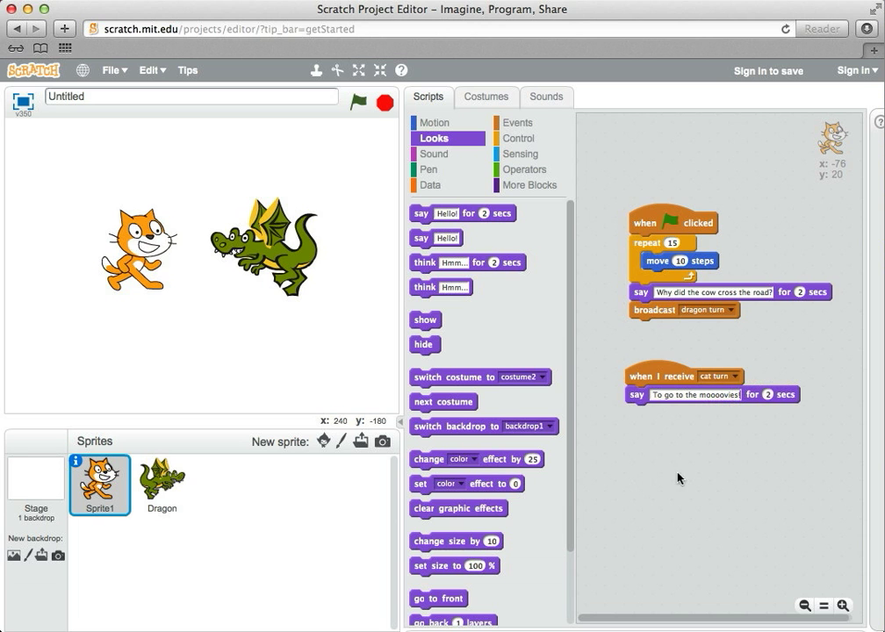
{"action": "mouse_move", "coordinate": [251, 253]}
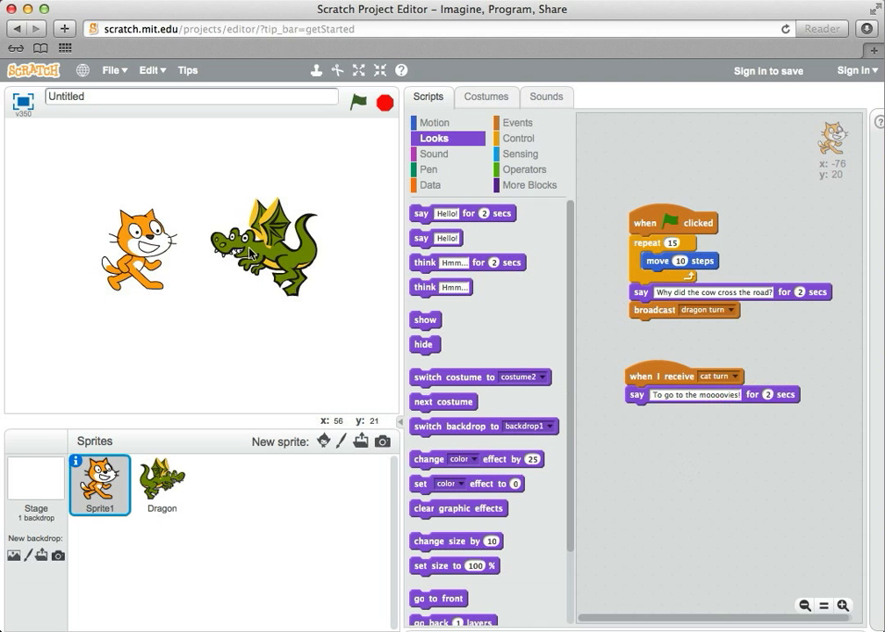
Check the dragon's scripts, return to the cat and test-run the full joke exchange.
{"action": "left_click", "coordinate": [162, 485]}
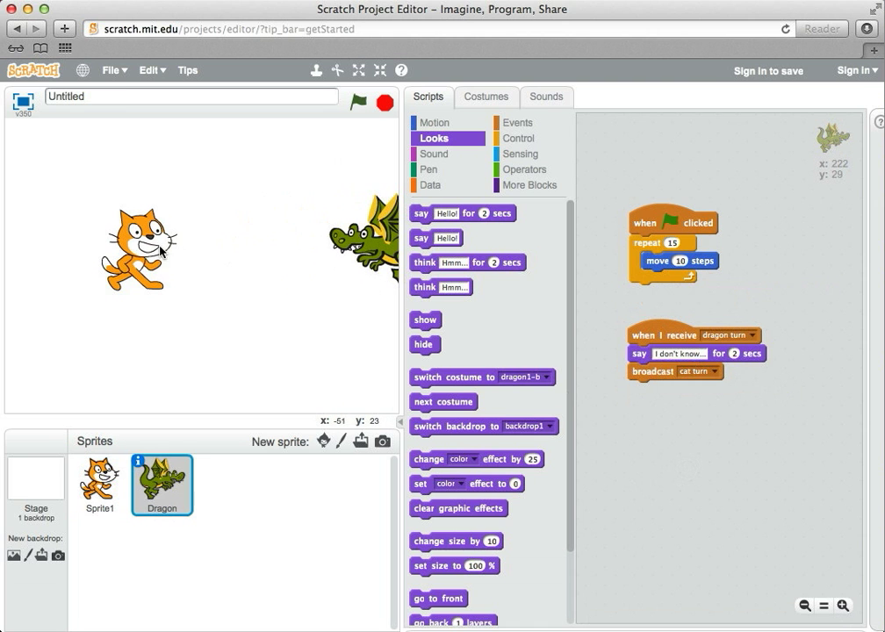
{"action": "left_click", "coordinate": [98, 485]}
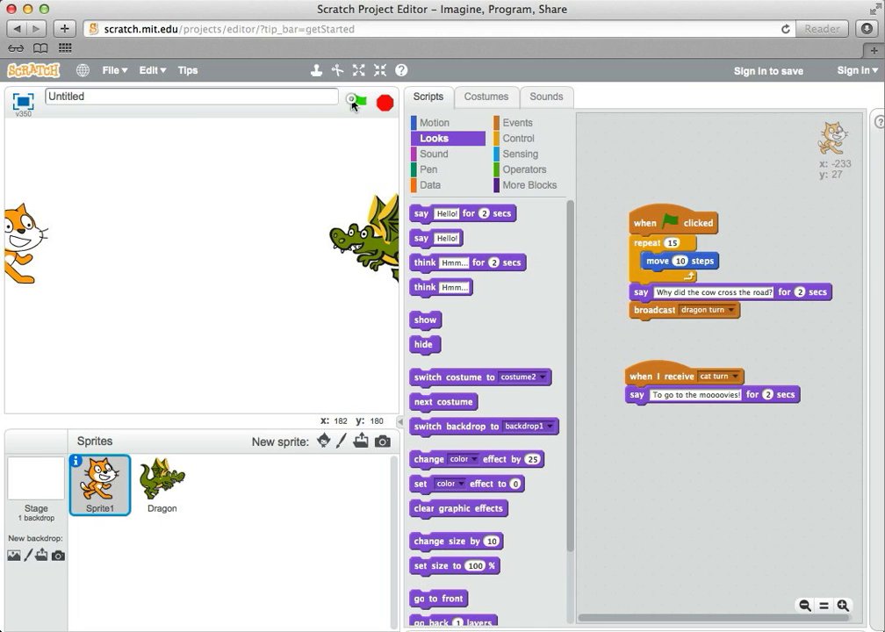
{"action": "left_click", "coordinate": [356, 102]}
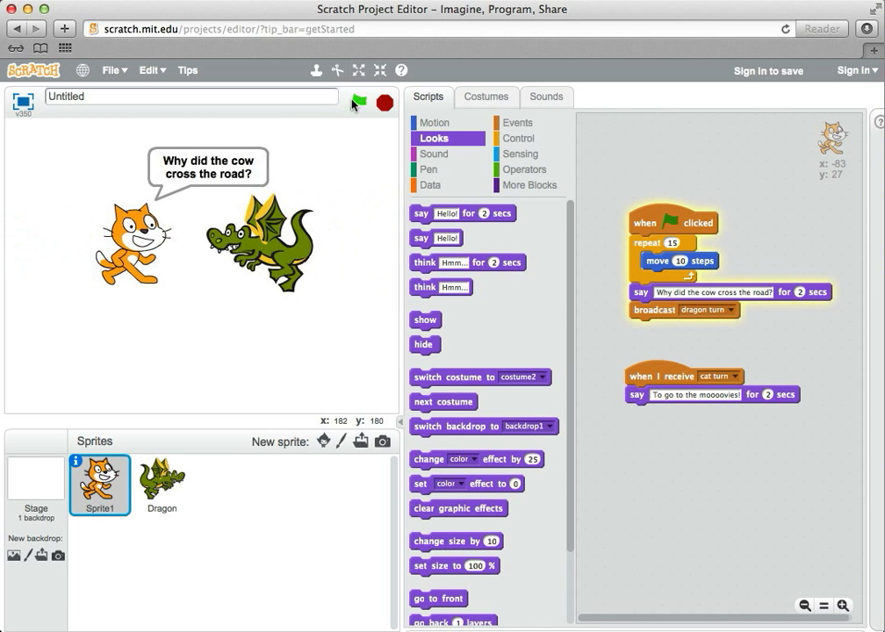
{"action": "left_click", "coordinate": [358, 102]}
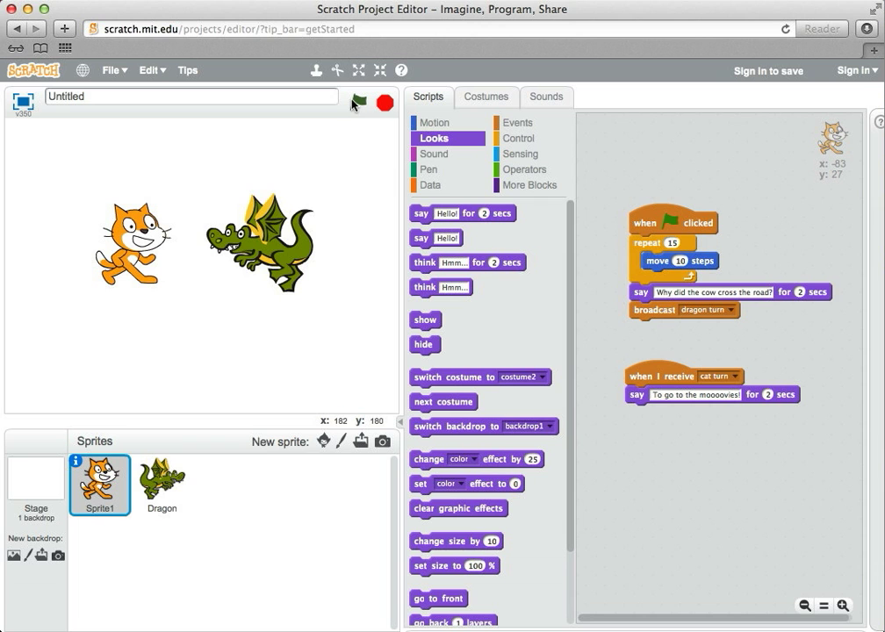
{"action": "mouse_move", "coordinate": [628, 193]}
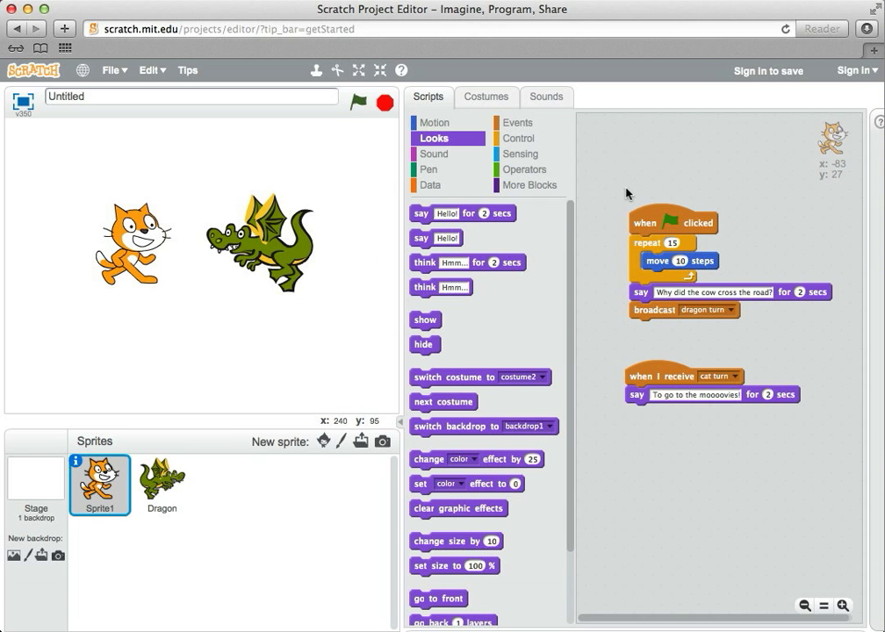
{"action": "mouse_move", "coordinate": [657, 218]}
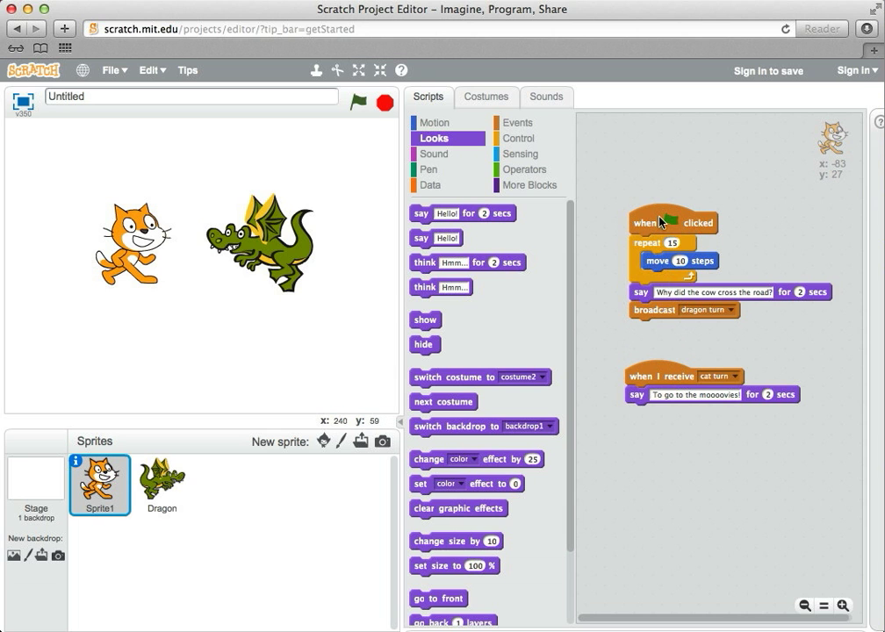
{"action": "mouse_move", "coordinate": [664, 278]}
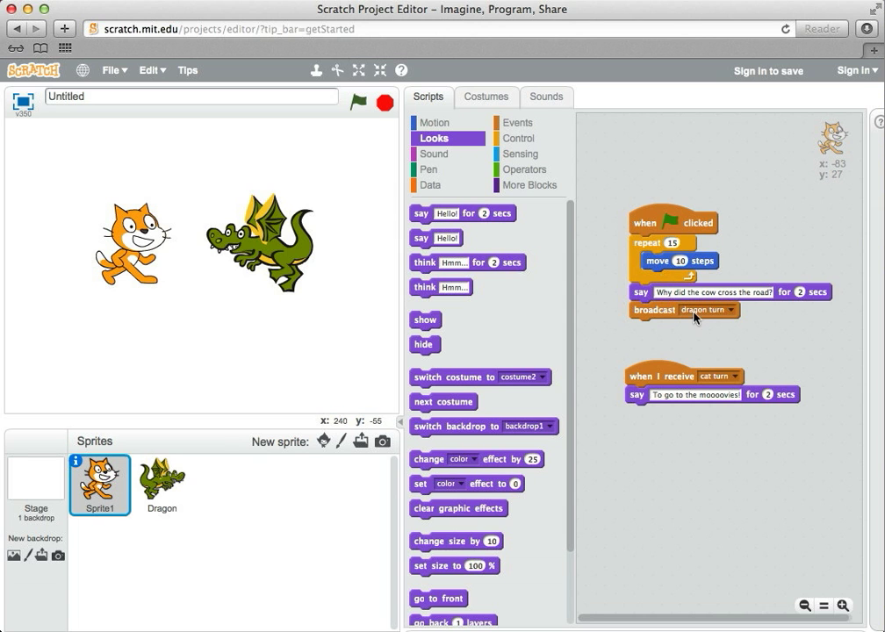
{"action": "mouse_move", "coordinate": [712, 320]}
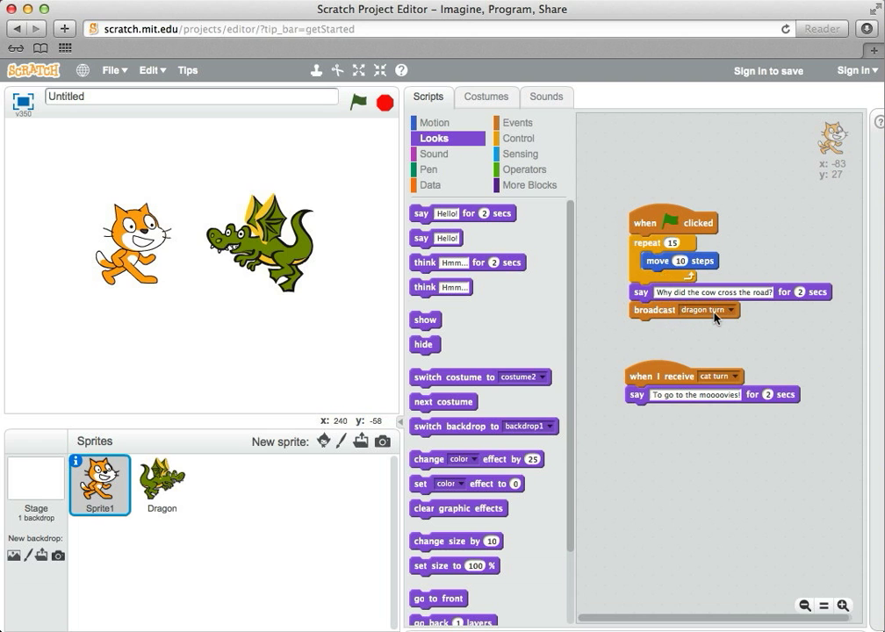
{"action": "mouse_move", "coordinate": [246, 428]}
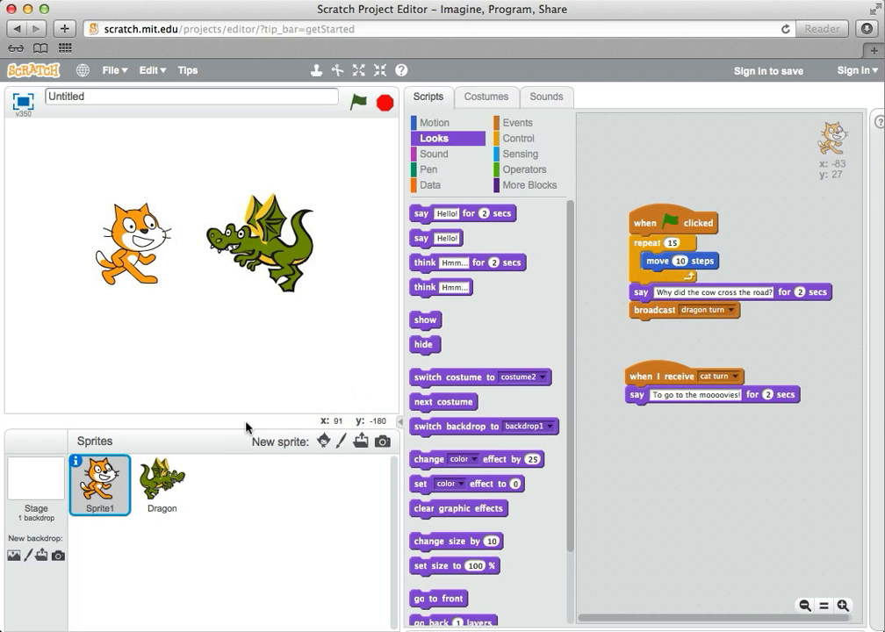
{"action": "left_click", "coordinate": [161, 485]}
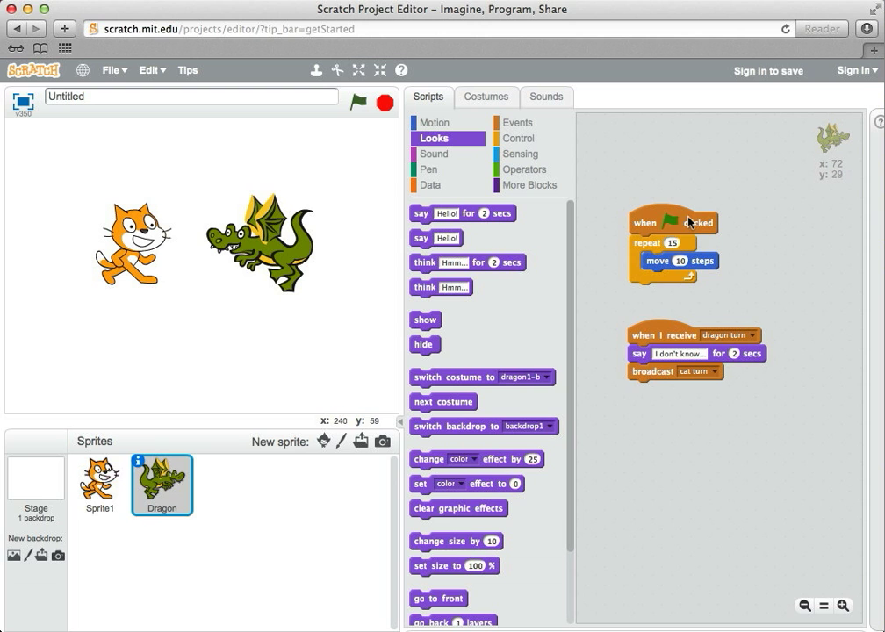
{"action": "mouse_move", "coordinate": [675, 230]}
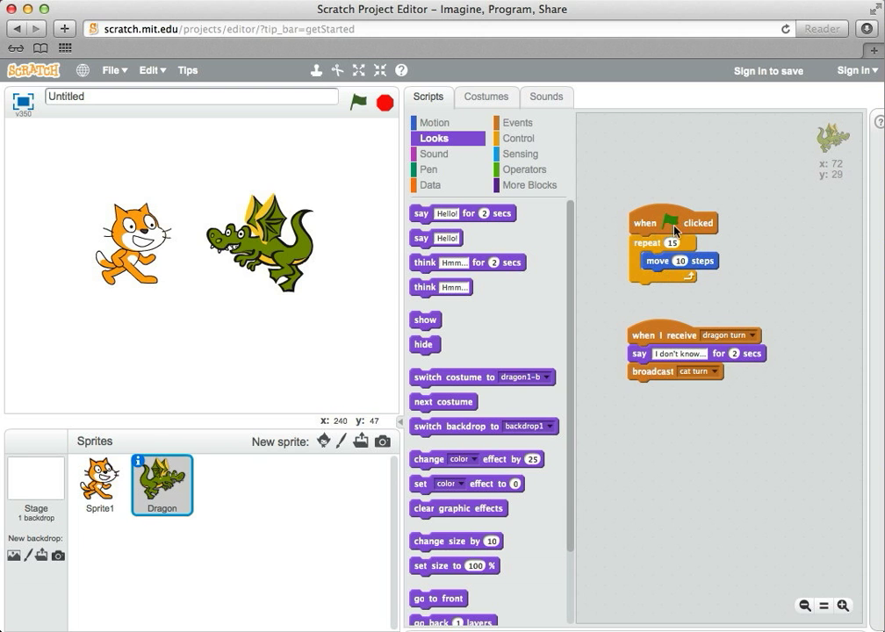
{"action": "mouse_move", "coordinate": [671, 296]}
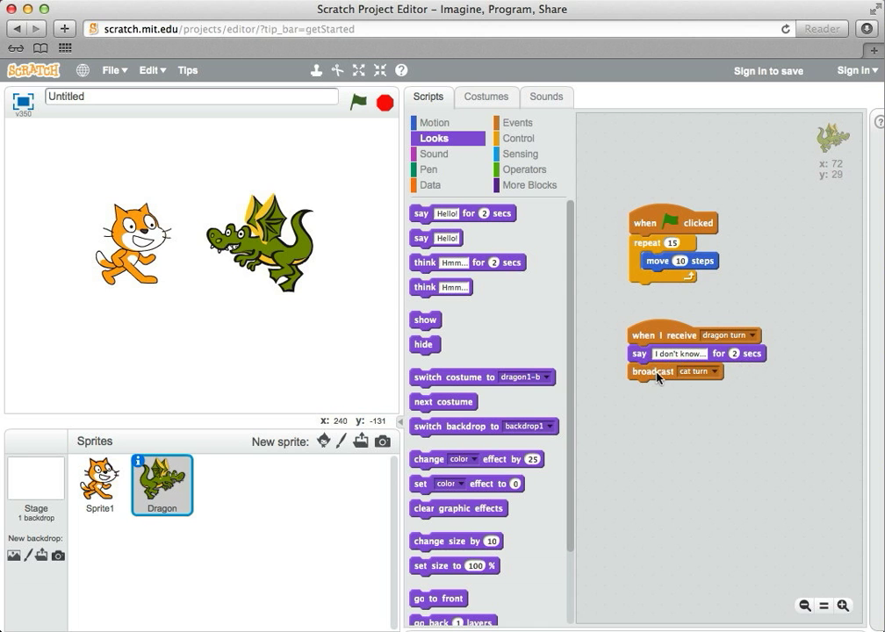
{"action": "mouse_move", "coordinate": [123, 464]}
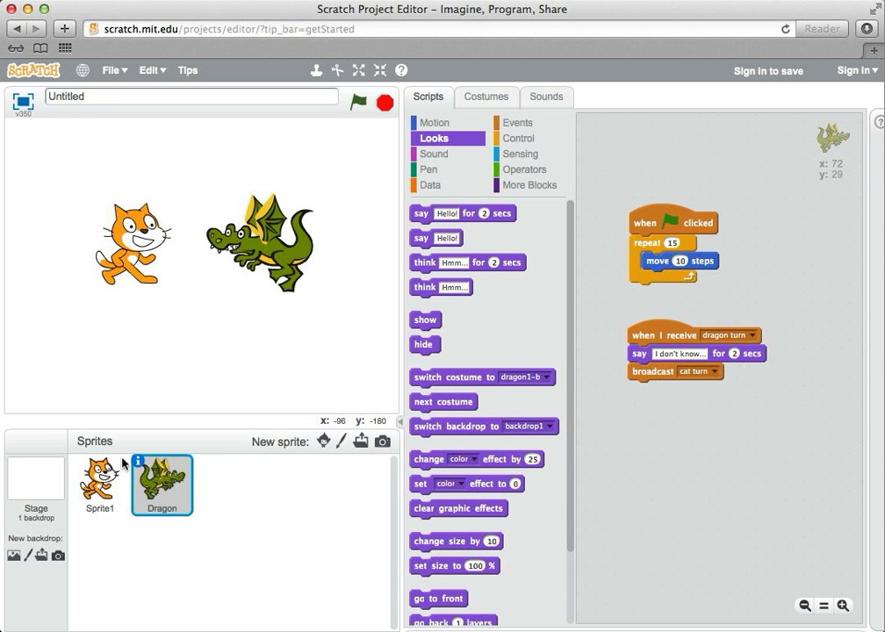
{"action": "left_click", "coordinate": [99, 485]}
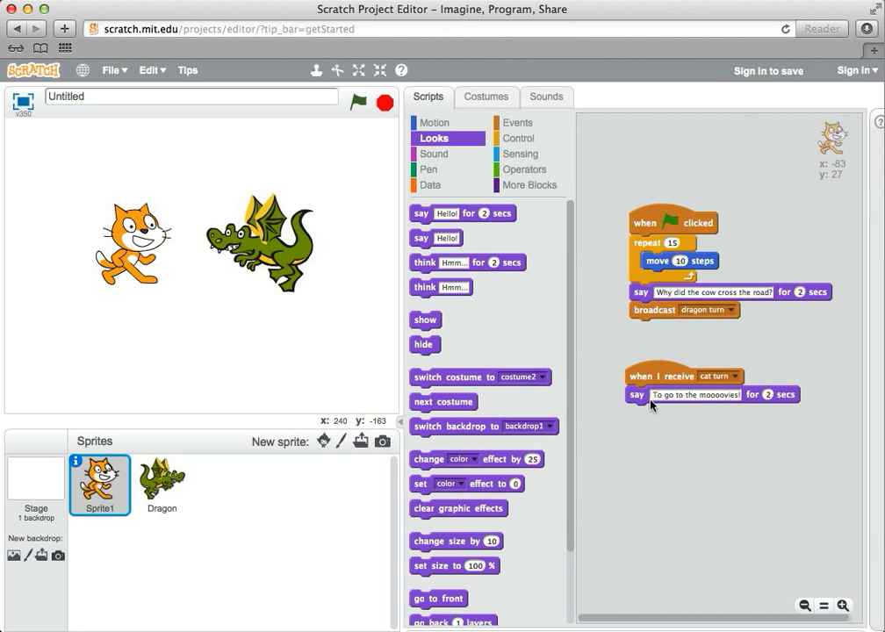
{"action": "mouse_move", "coordinate": [688, 187]}
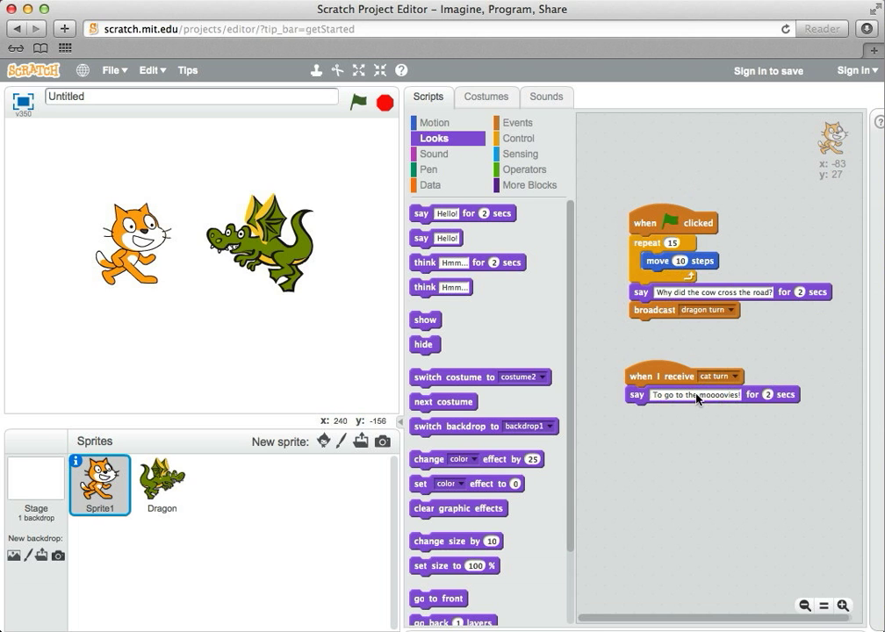
{"action": "mouse_move", "coordinate": [700, 396]}
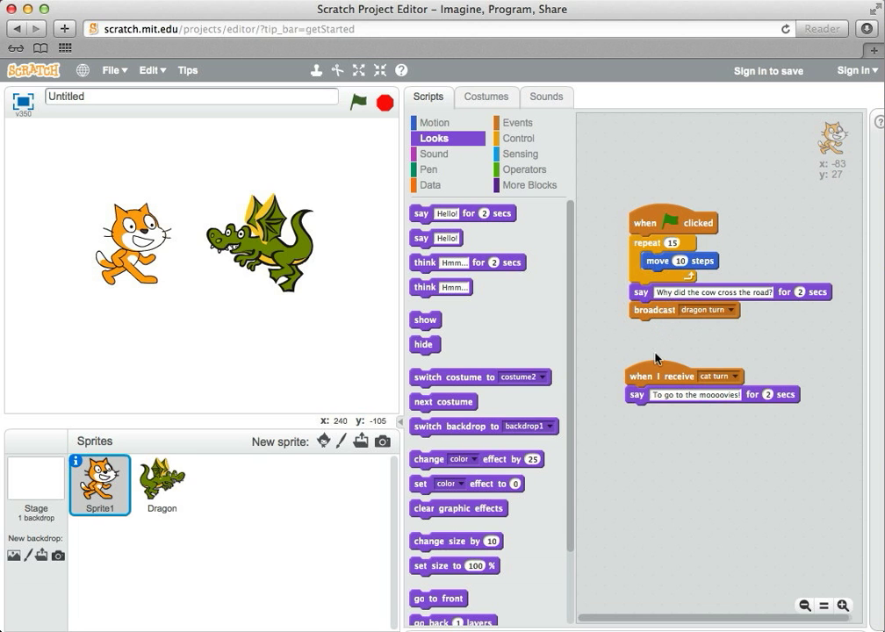
{"action": "mouse_move", "coordinate": [671, 380]}
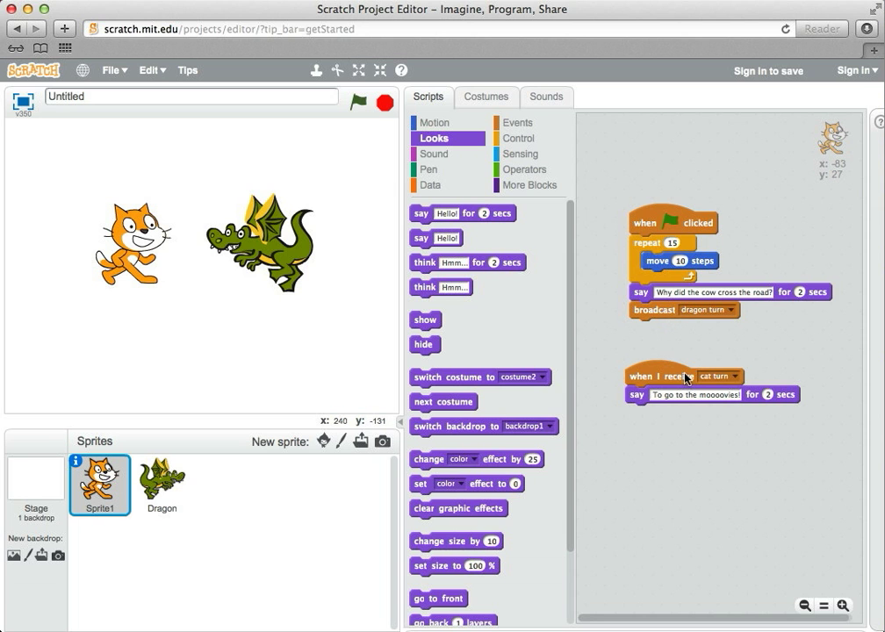
{"action": "mouse_move", "coordinate": [676, 308]}
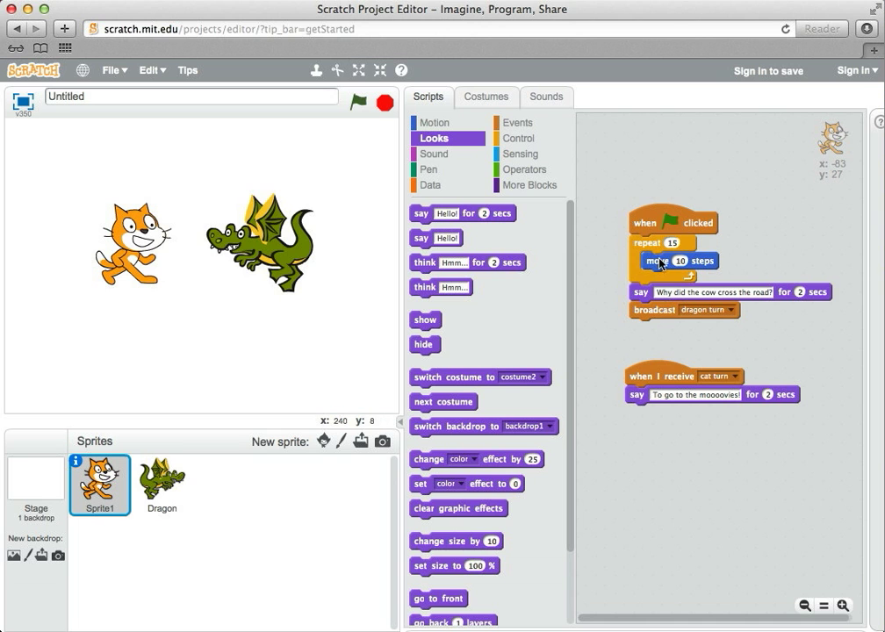
{"action": "mouse_move", "coordinate": [749, 345]}
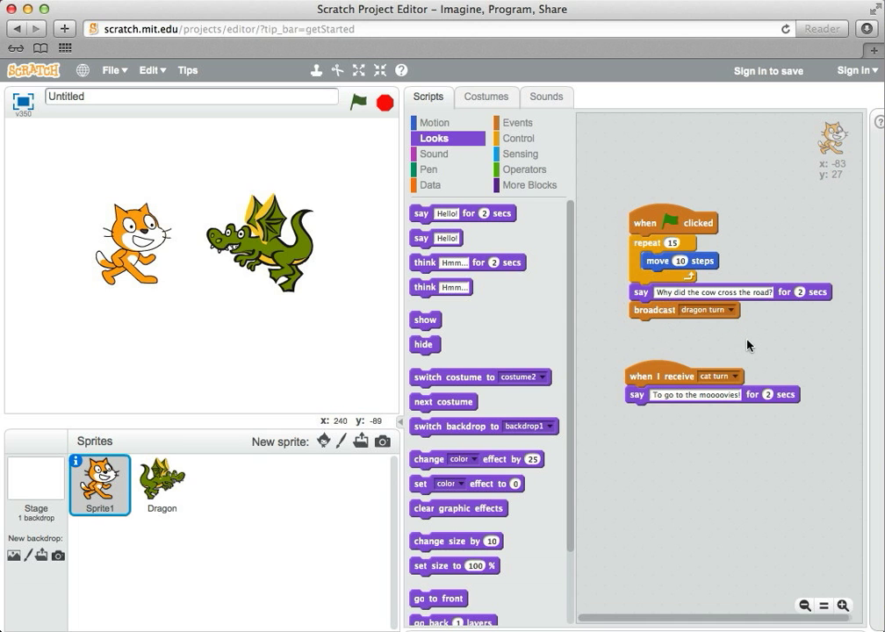
{"action": "mouse_move", "coordinate": [752, 341]}
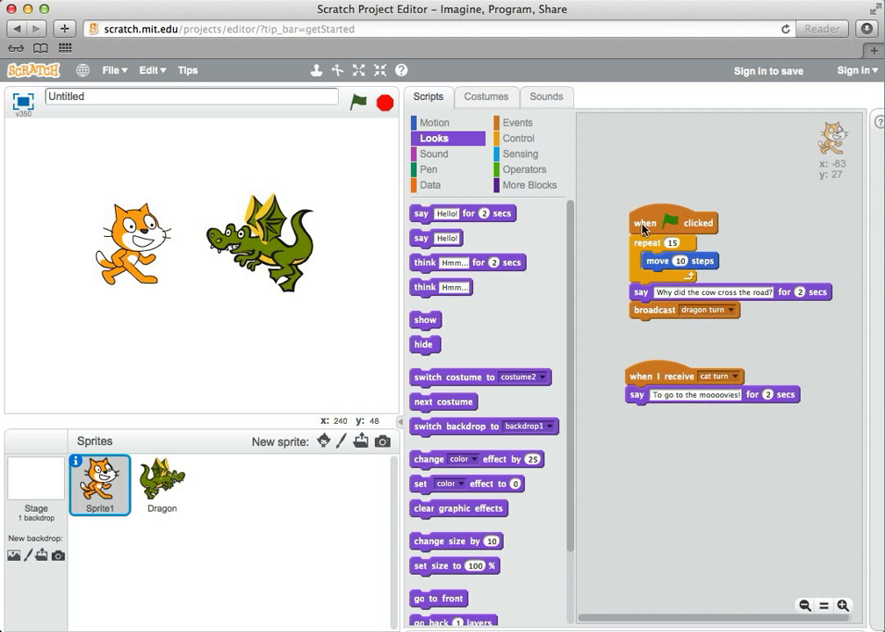
{"action": "mouse_move", "coordinate": [778, 330]}
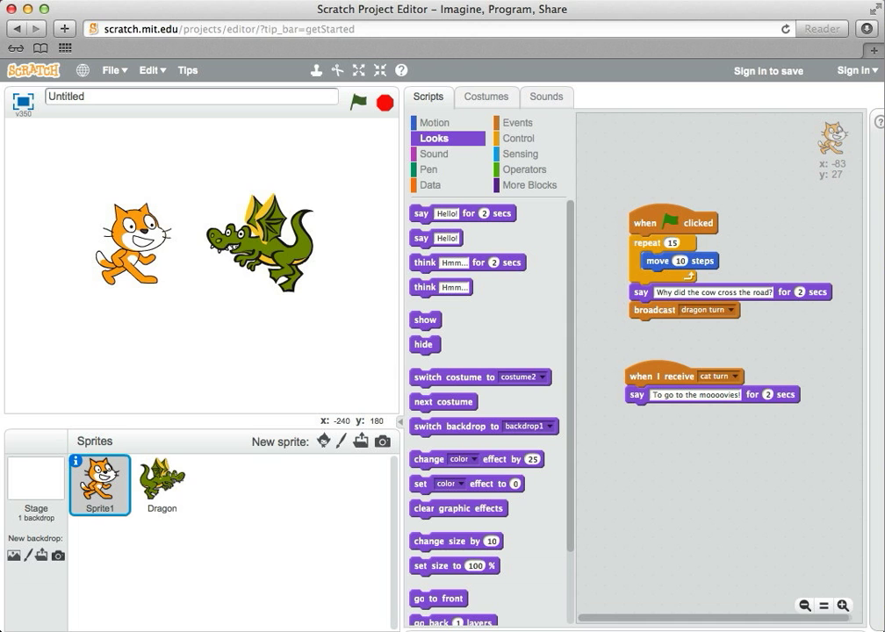
{"action": "mouse_move", "coordinate": [684, 388]}
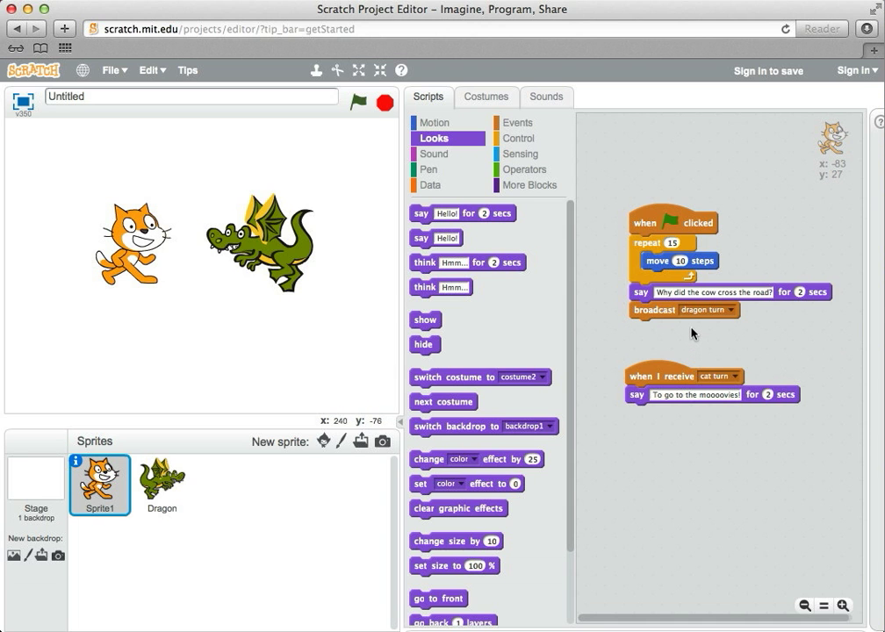
{"action": "mouse_move", "coordinate": [210, 200]}
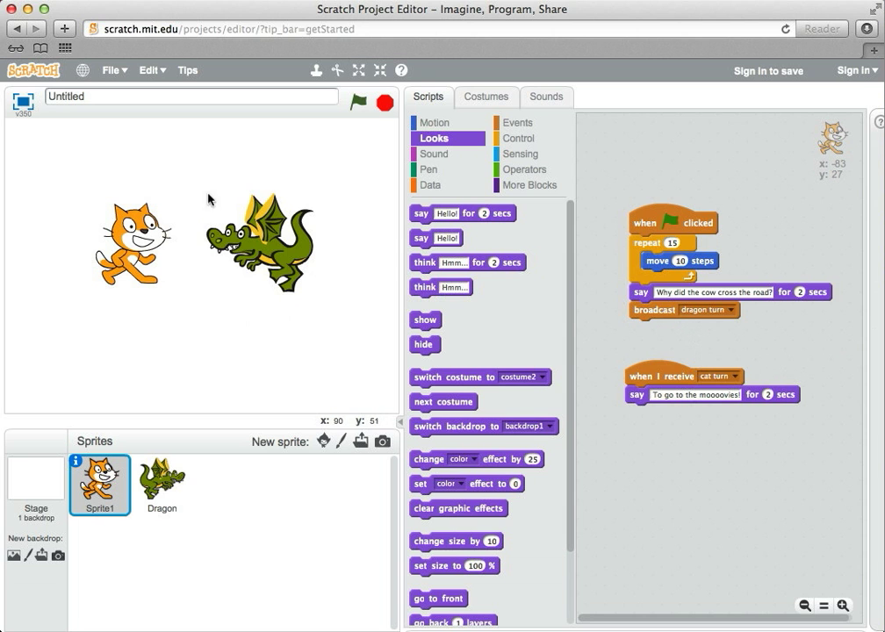
{"action": "mouse_move", "coordinate": [169, 318]}
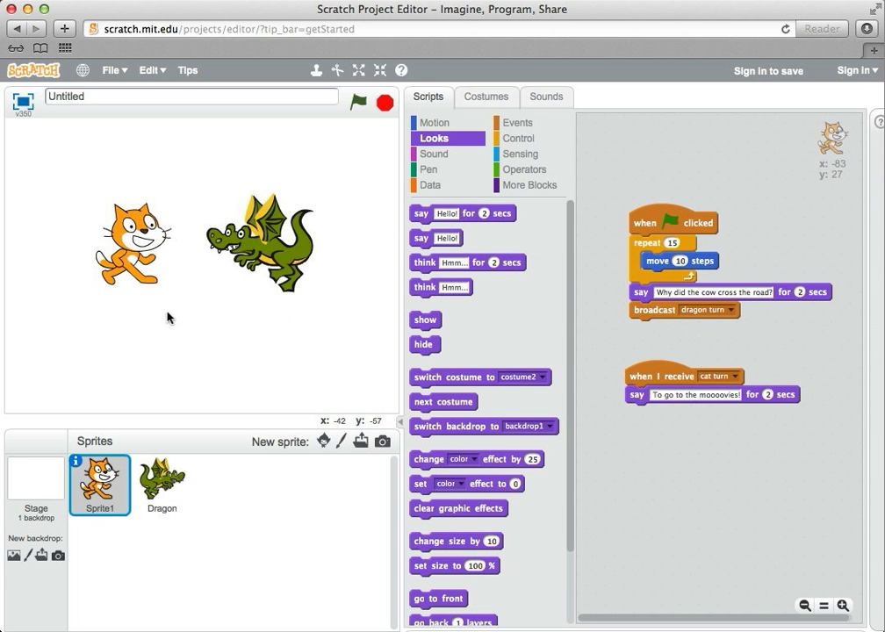
{"action": "mouse_move", "coordinate": [266, 163]}
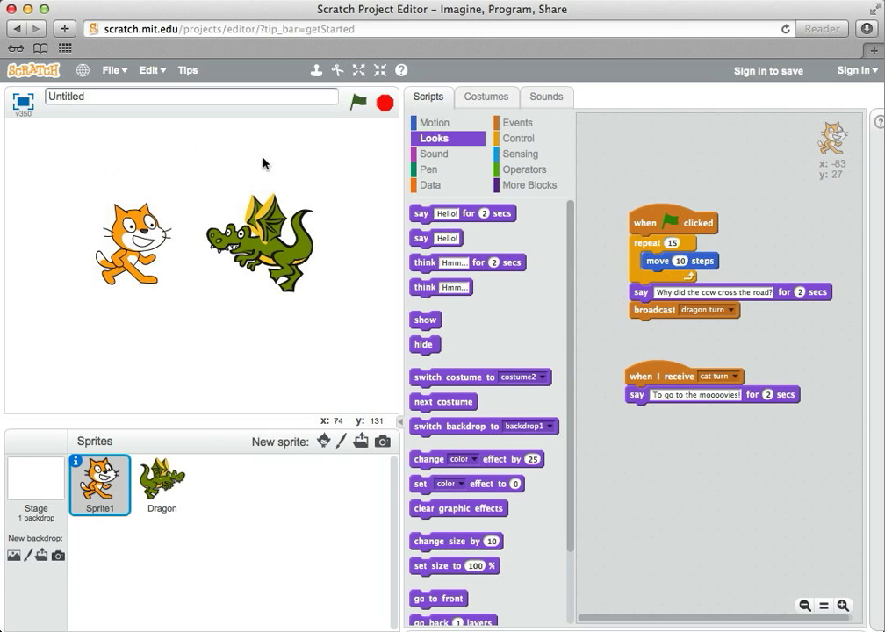
{"action": "mouse_move", "coordinate": [341, 168]}
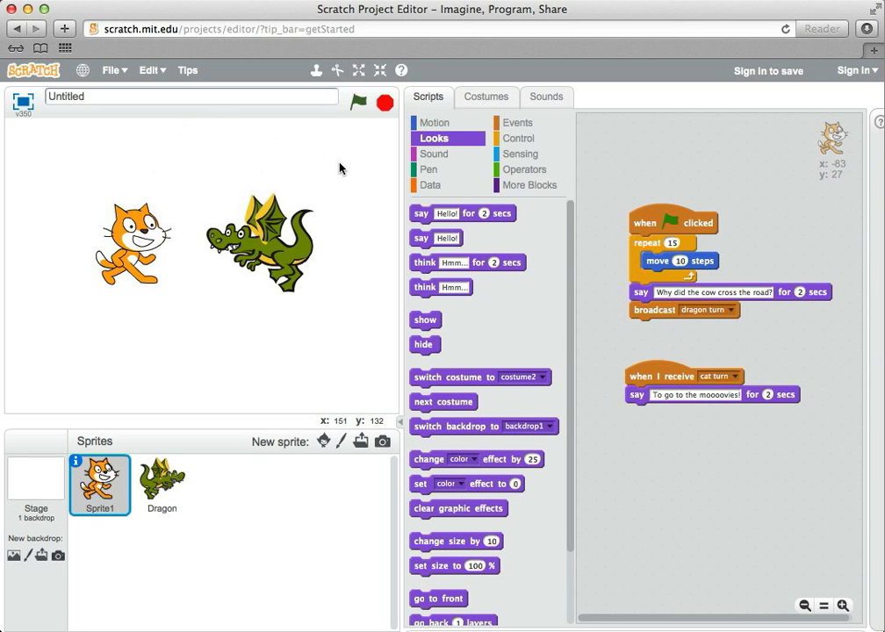
{"action": "mouse_move", "coordinate": [332, 207]}
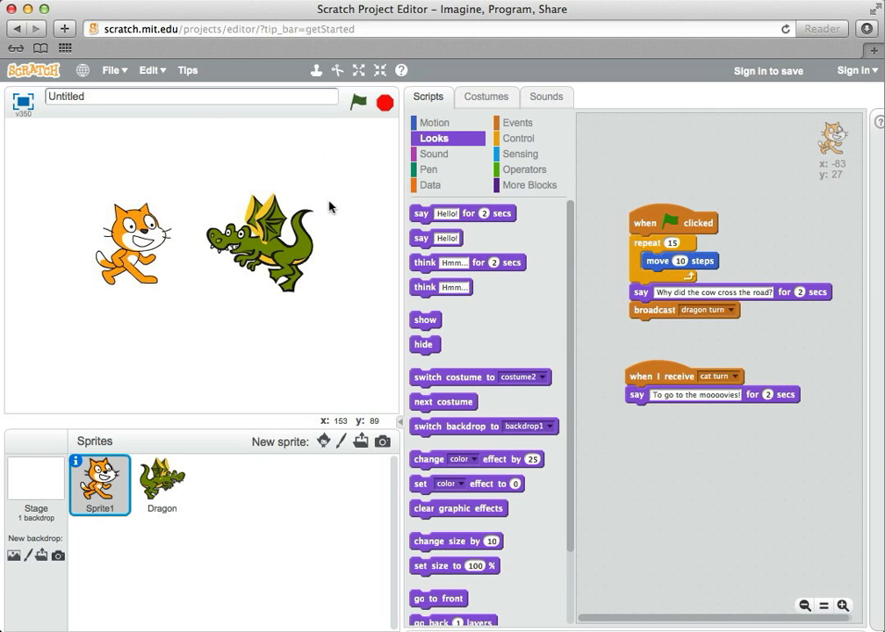
{"action": "mouse_move", "coordinate": [238, 221]}
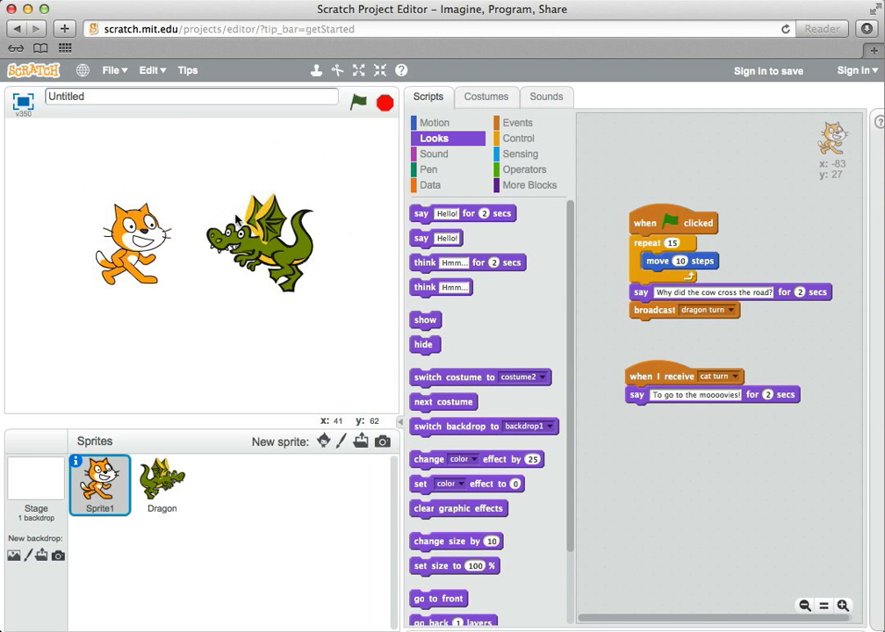